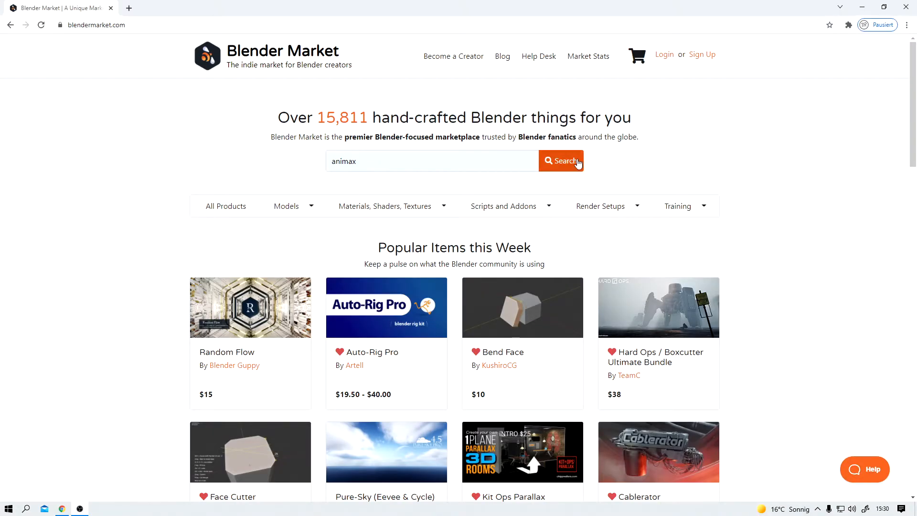
Search Blender Market for animax and open the Animax - Procedural Animation System page.
click(561, 161)
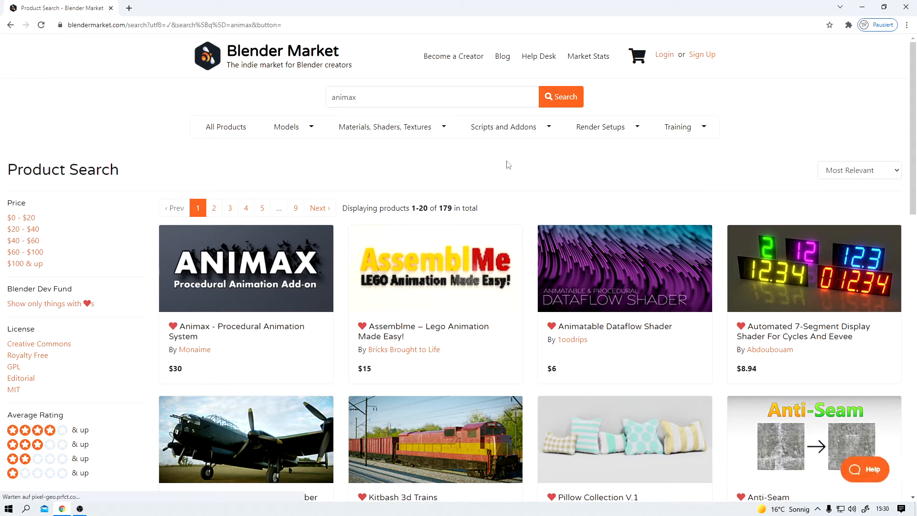
click(245, 268)
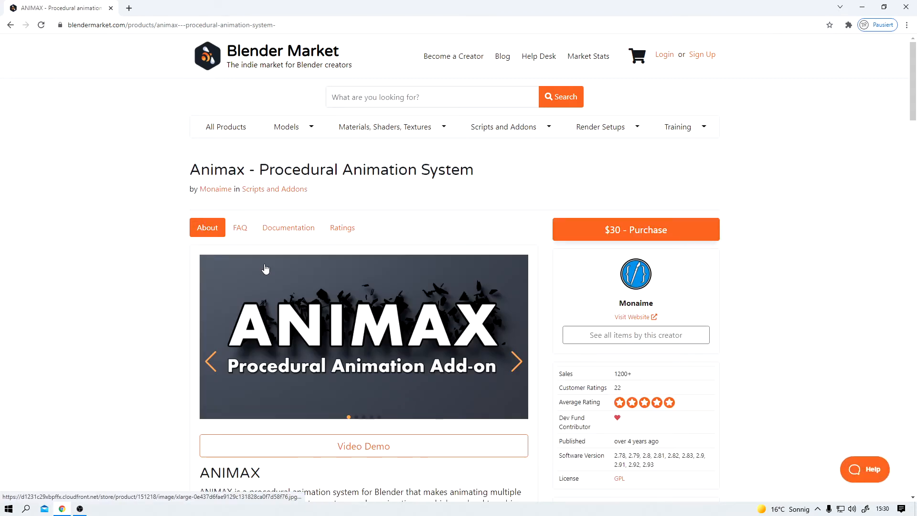
scroll(down, 3)
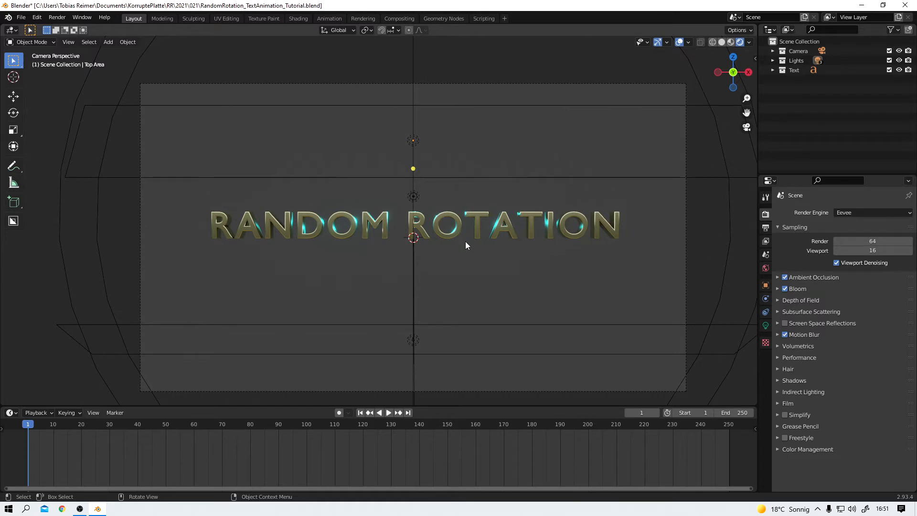
mouse_move(481, 236)
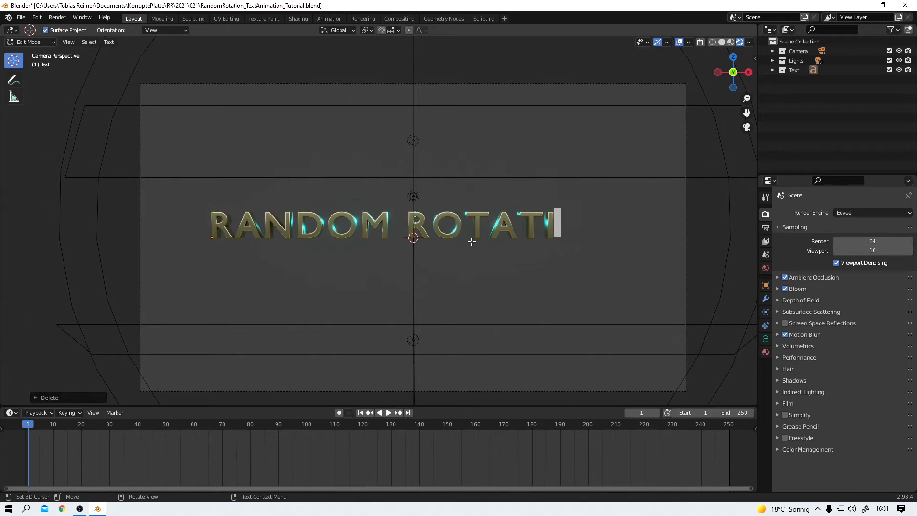
Retype the letters O and N to restore 'RANDOM ROTATION' and leave Edit Mode.
text(O)
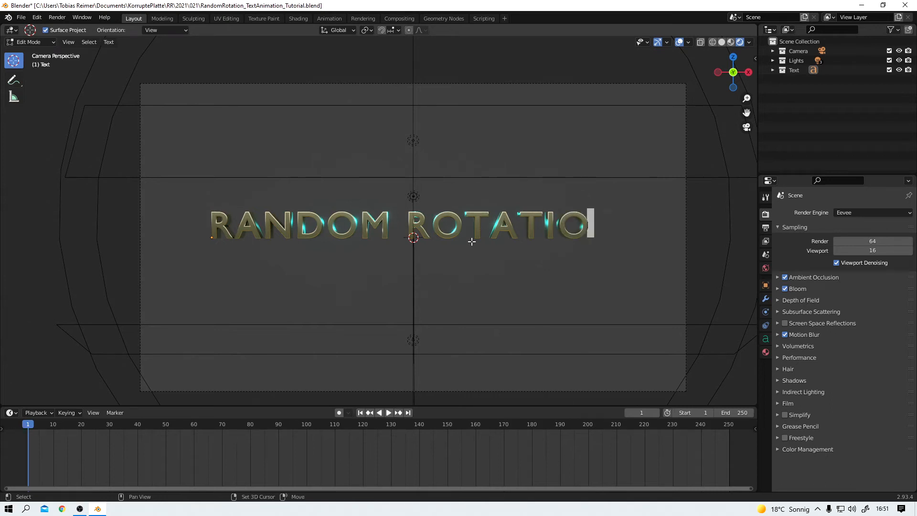
text(N)
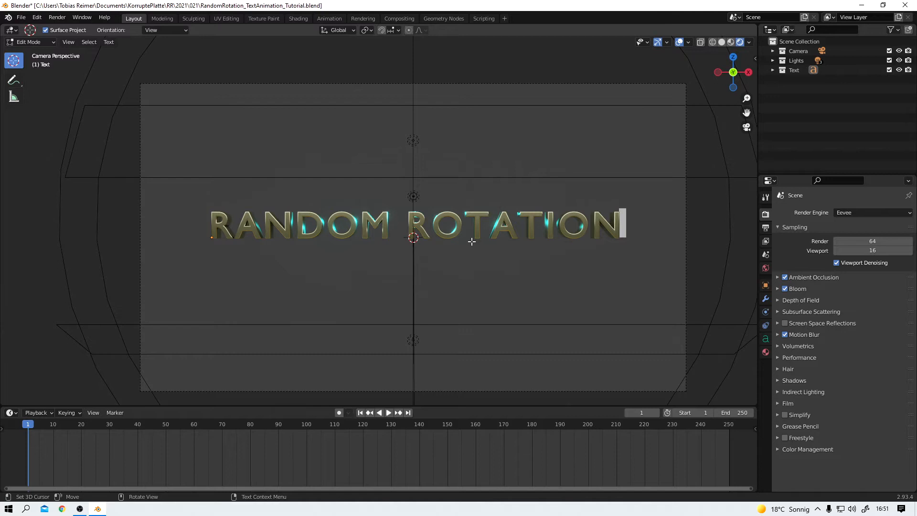
key(Tab)
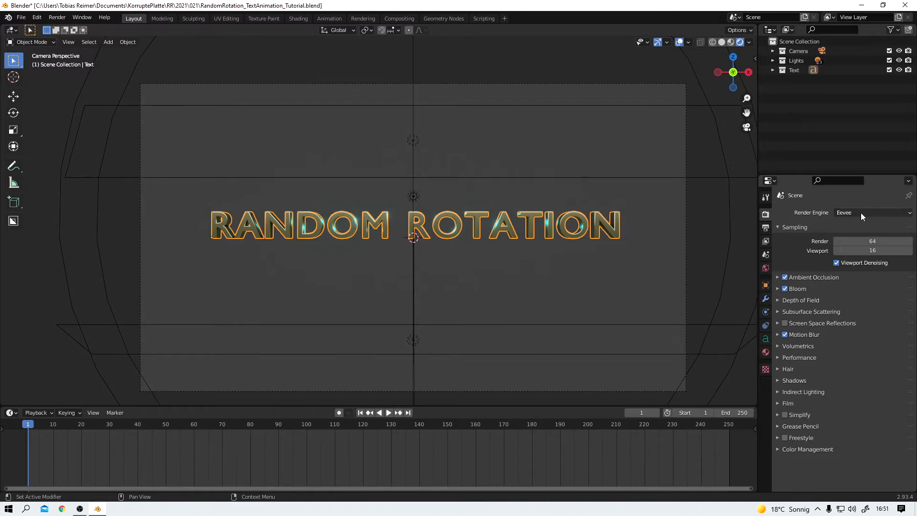
mouse_move(860, 212)
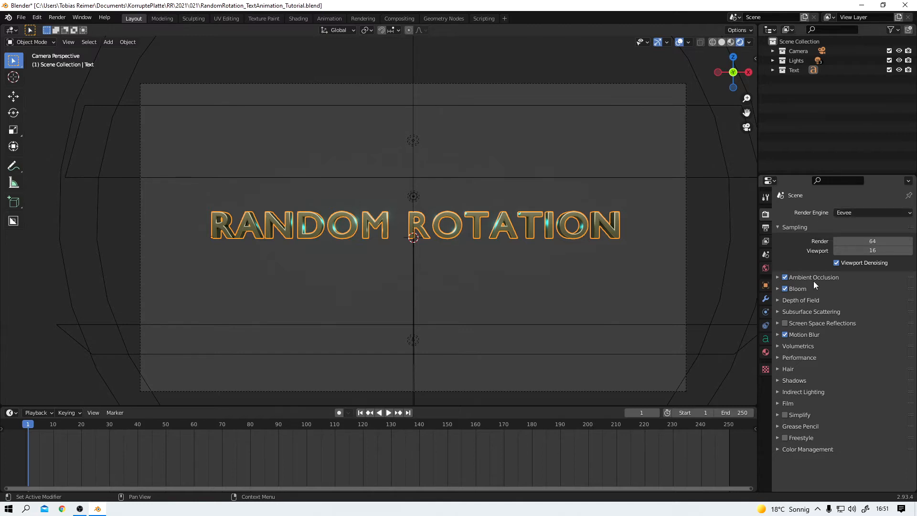
mouse_move(784, 298)
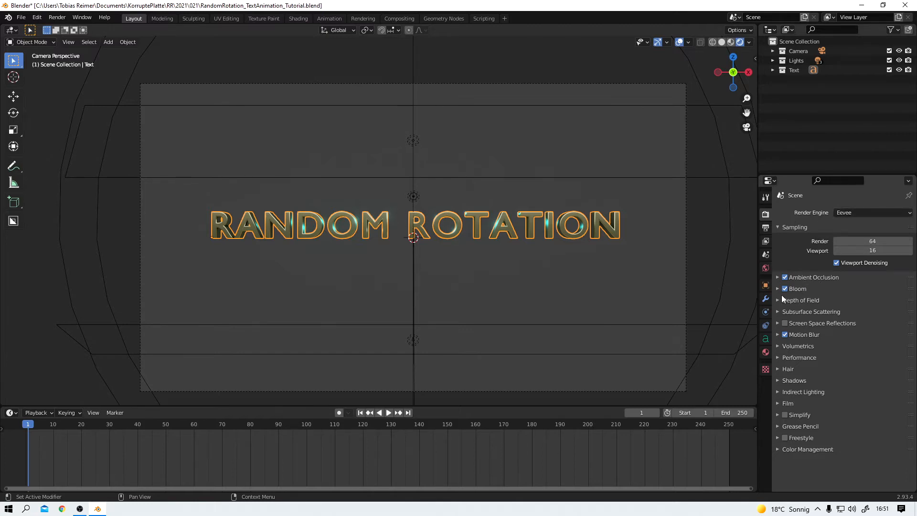
click(778, 288)
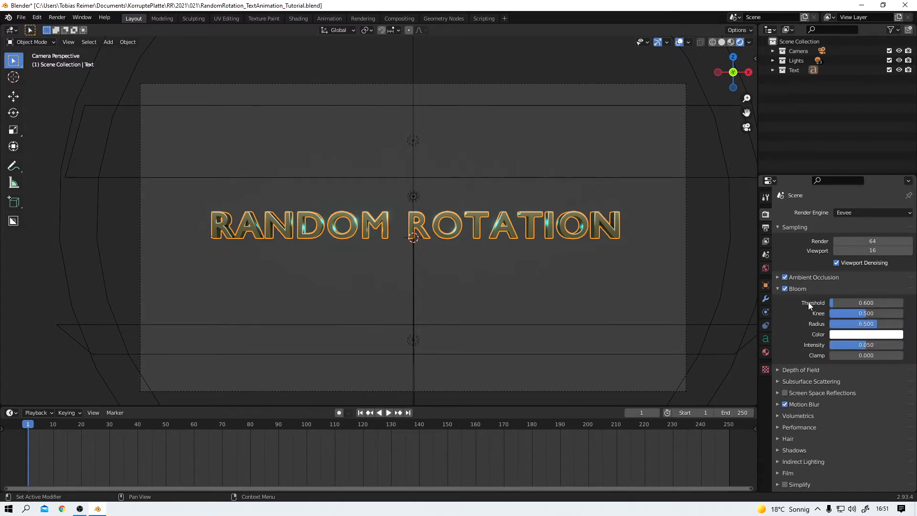
mouse_move(867, 303)
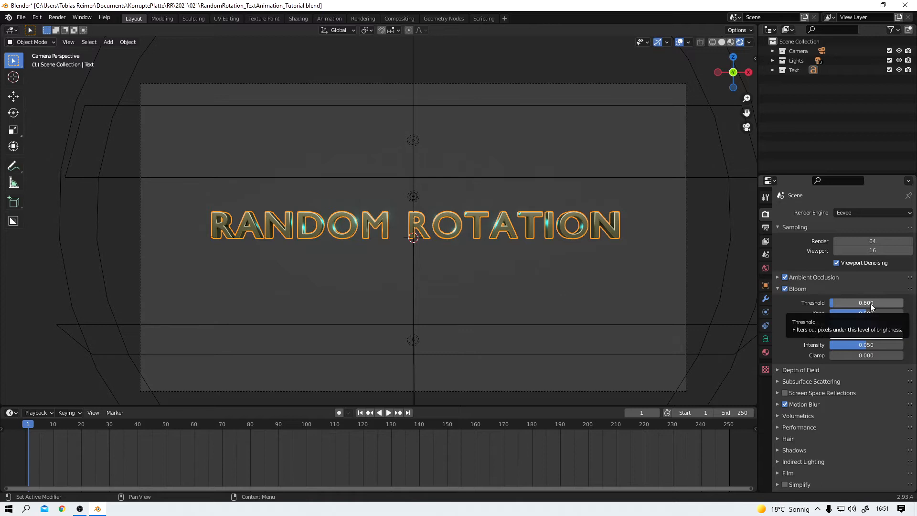
mouse_move(875, 307)
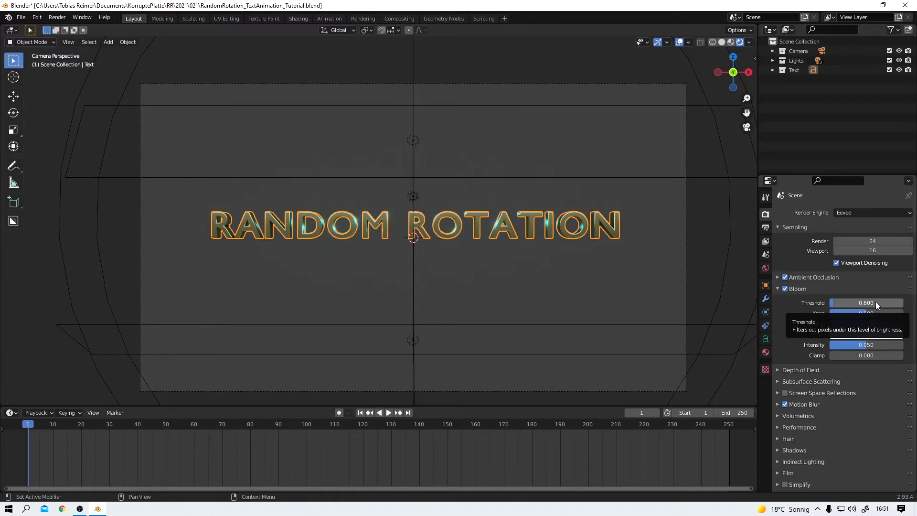
mouse_move(872, 305)
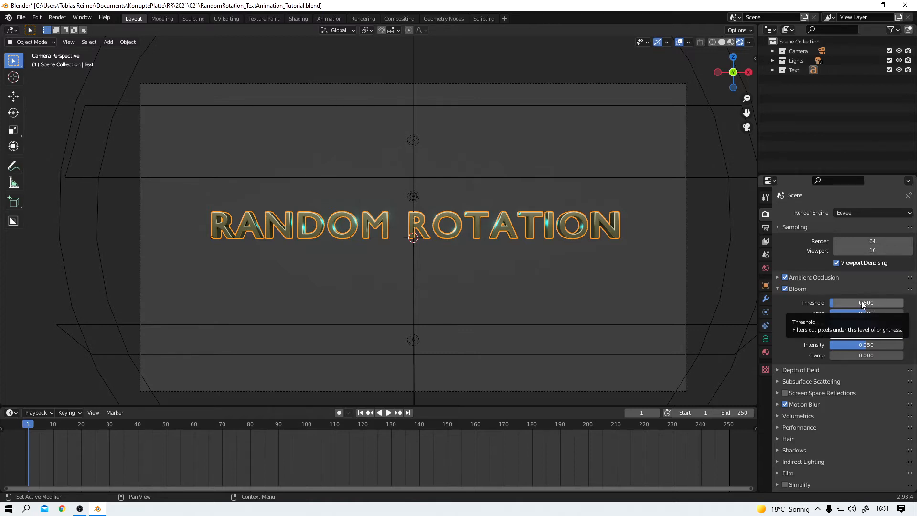
click(779, 288)
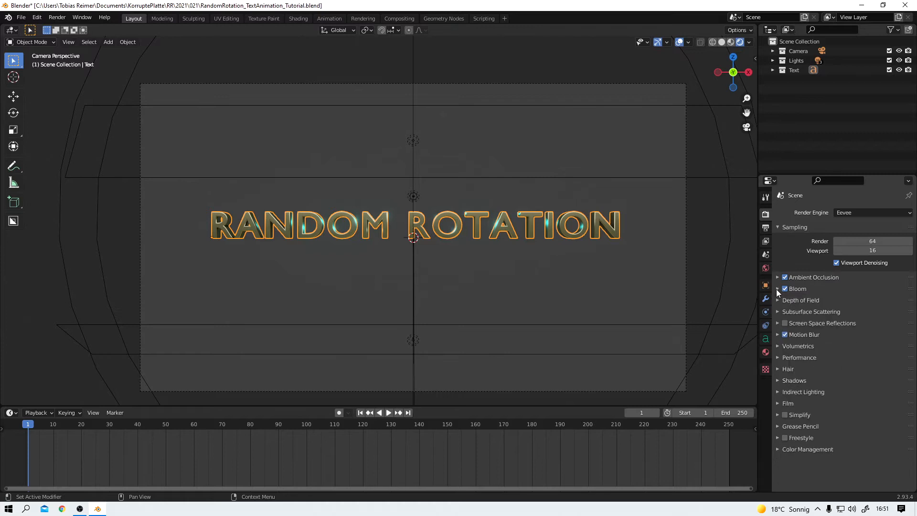
mouse_move(813, 342)
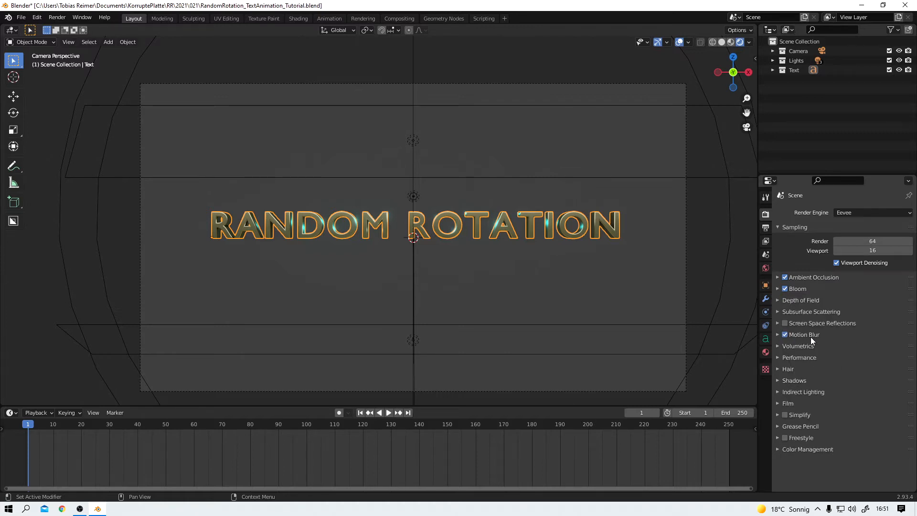
mouse_move(868, 390)
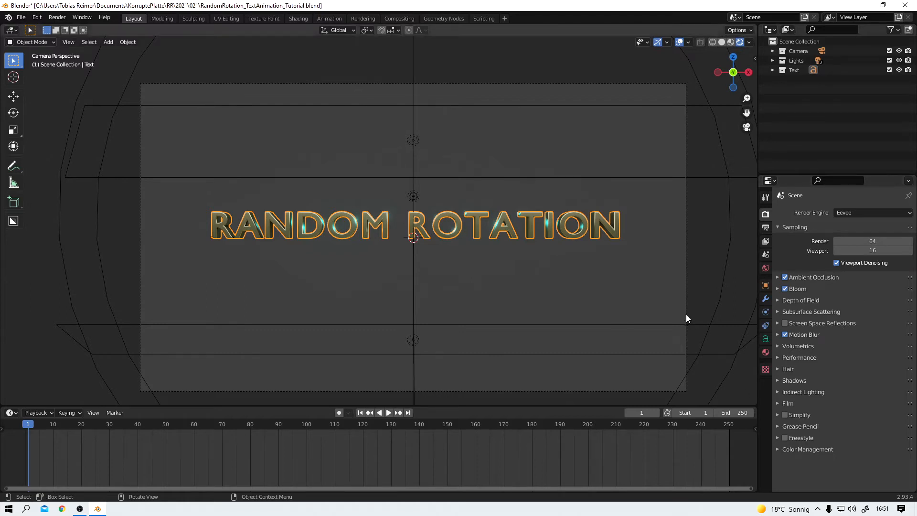
Select the camera and show its Depth of Field settings (Text focus, f-stop 2.0).
click(765, 325)
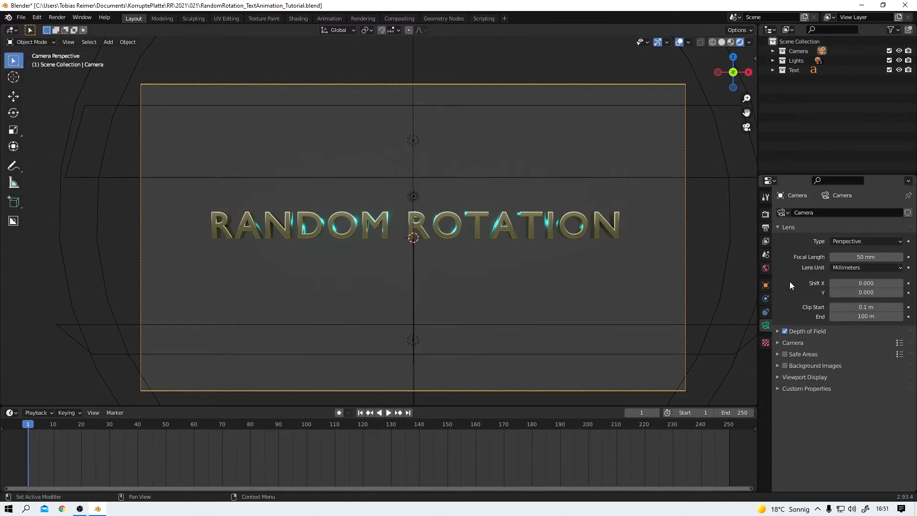
click(777, 331)
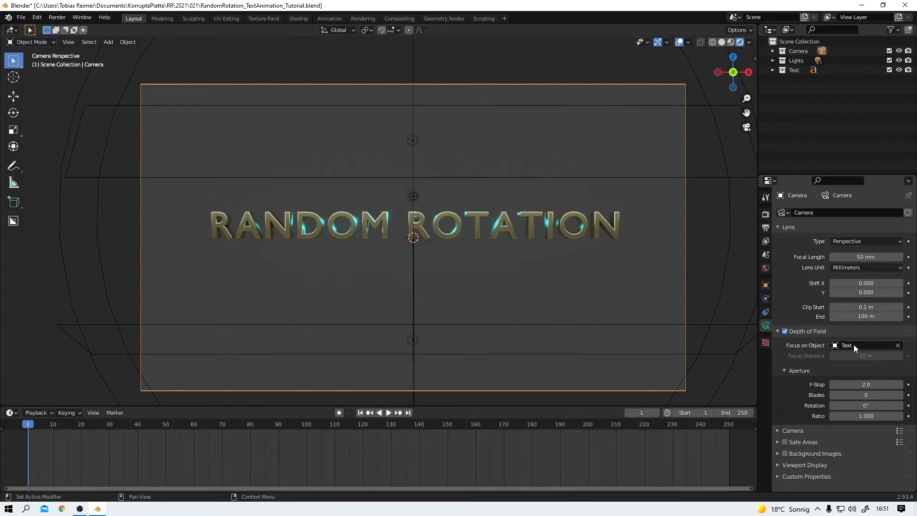
mouse_move(819, 391)
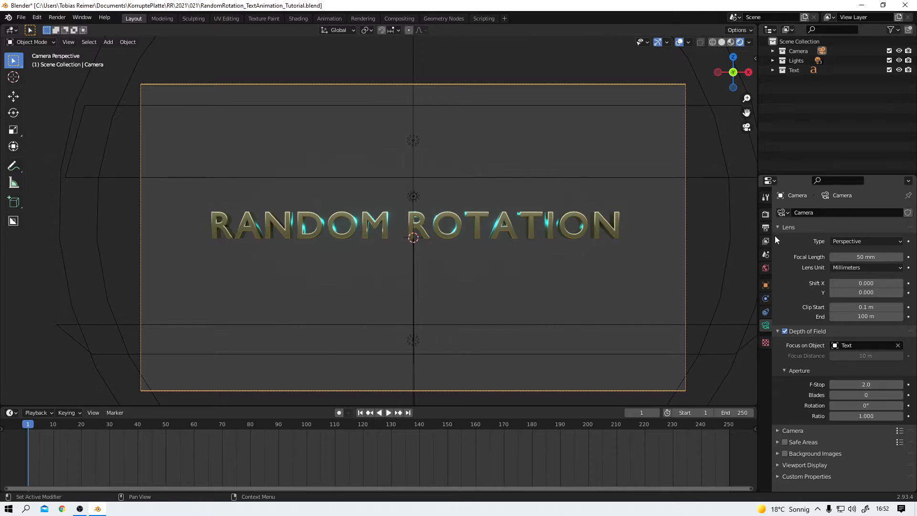
mouse_move(777, 239)
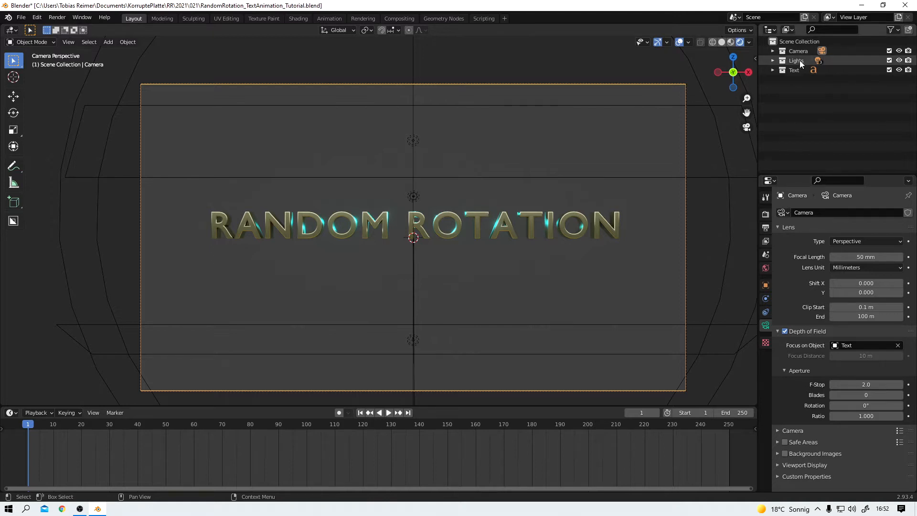
Select Lights and Camera, expand the Lights collection, and select the Back spot light.
click(796, 60)
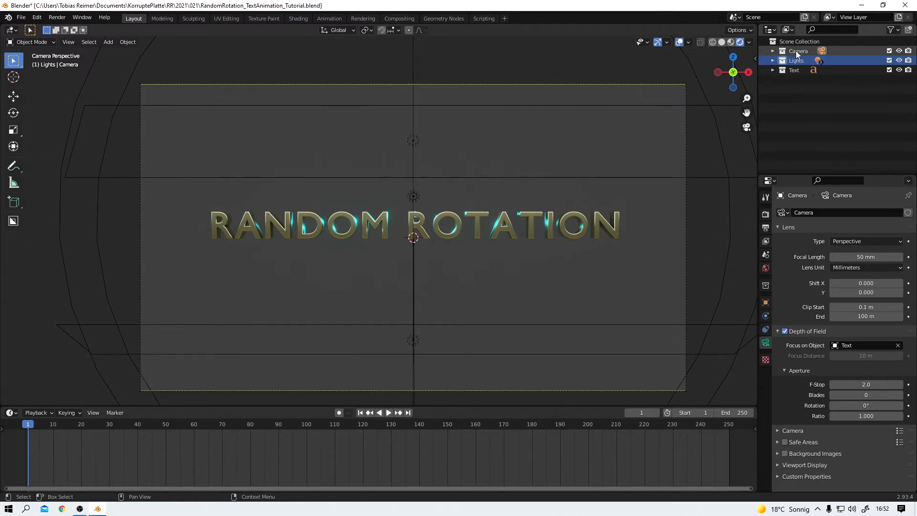
click(798, 52)
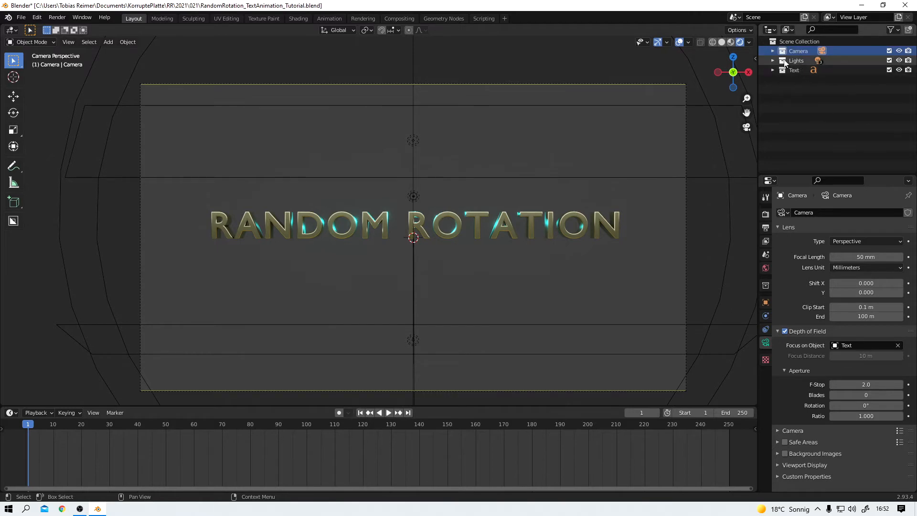
click(773, 60)
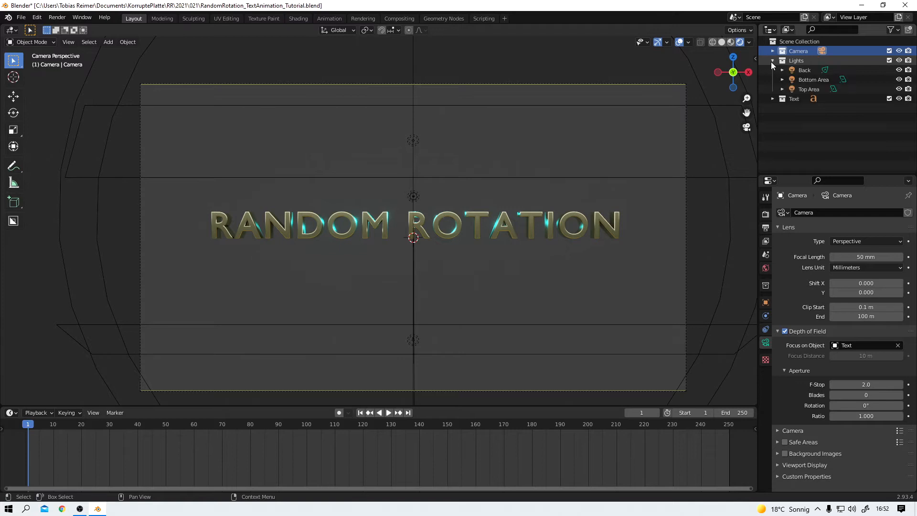
mouse_move(774, 66)
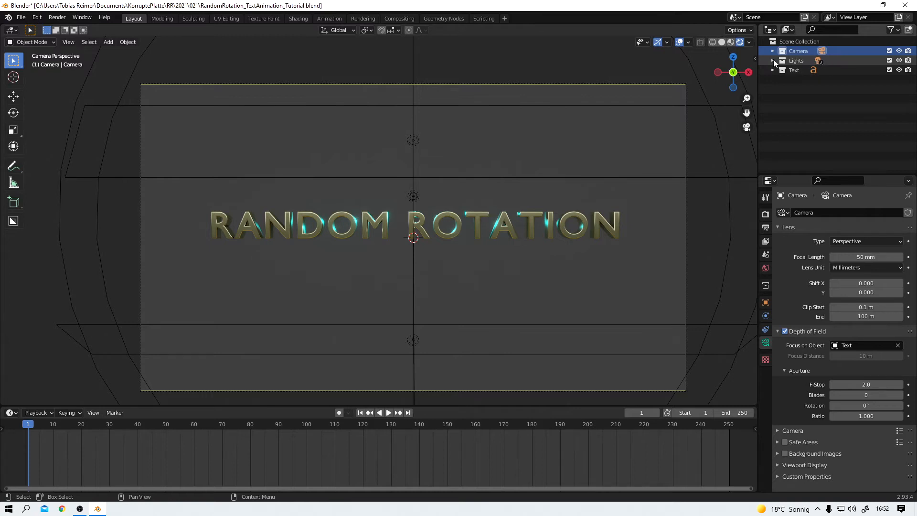
click(774, 61)
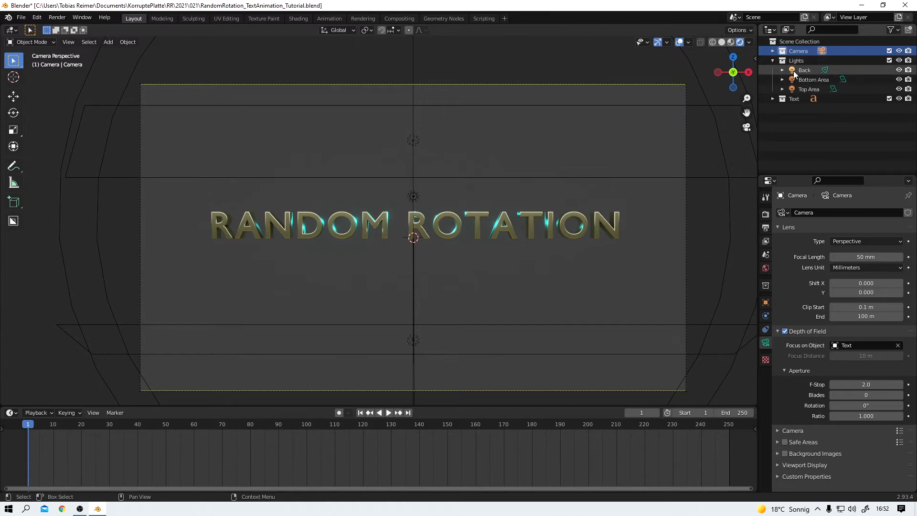
click(804, 69)
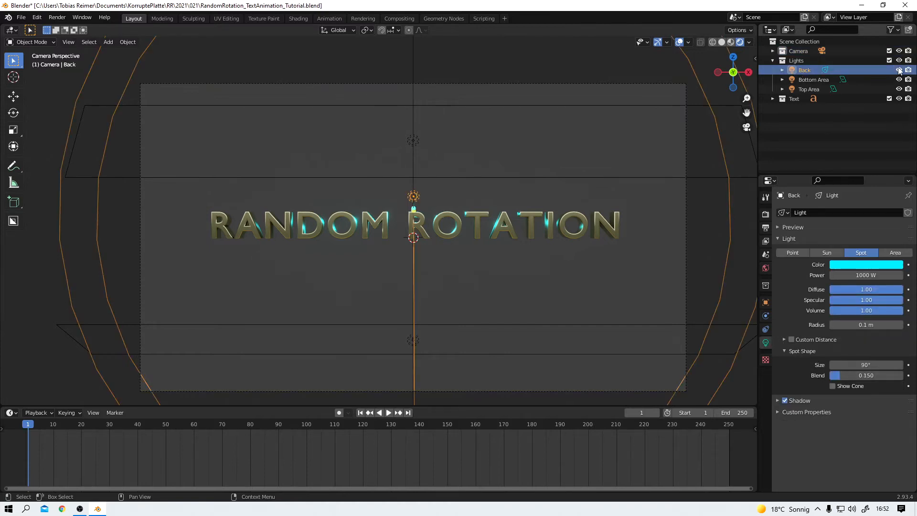
Toggle Back and Top Area light visibility, inspect Bottom Area, then fold Lights closed.
click(900, 70)
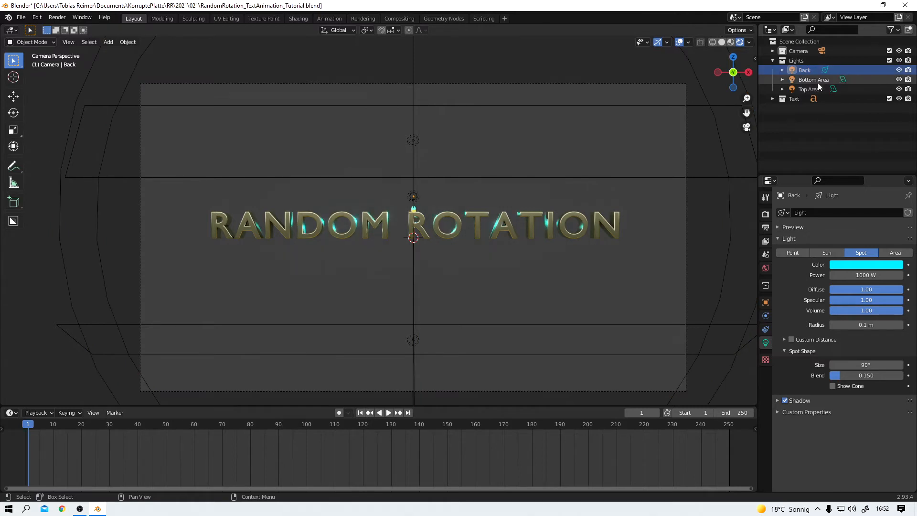
click(813, 79)
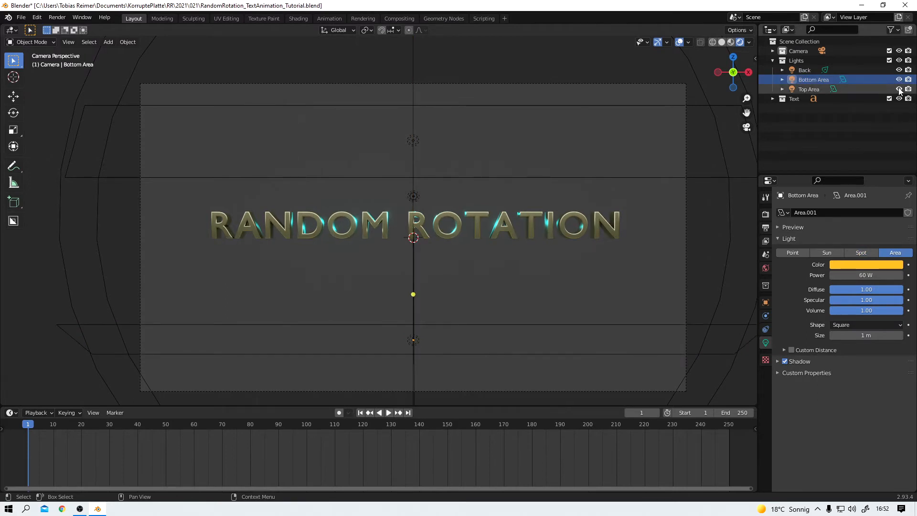
click(899, 89)
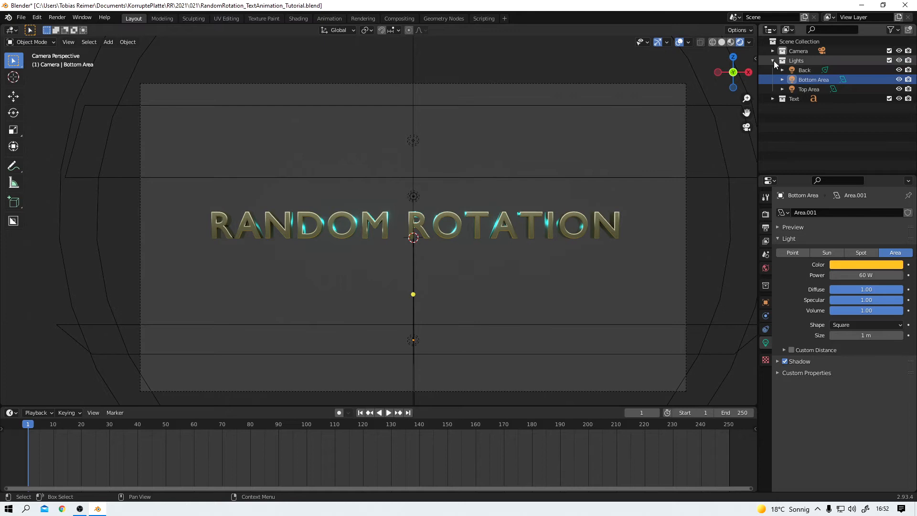
click(774, 61)
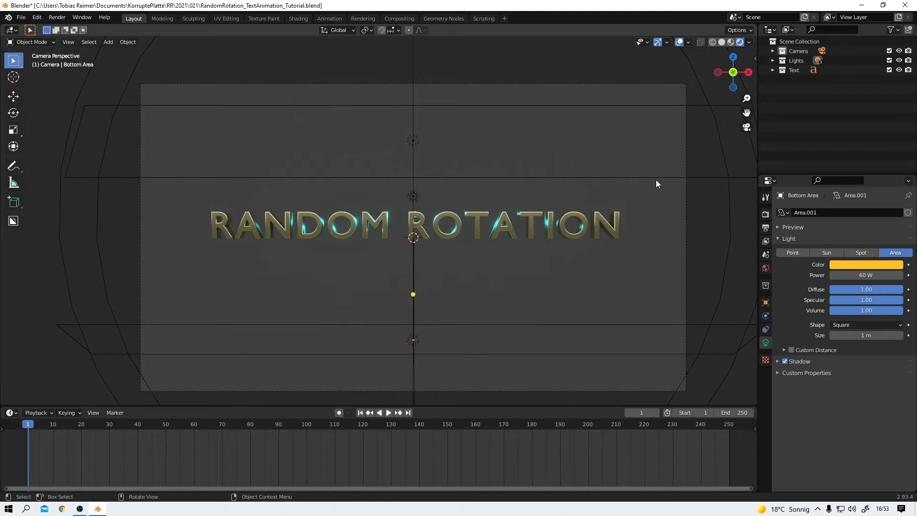
Add the Text collection to the Animax animation list from the ANIMAX sidebar.
click(751, 134)
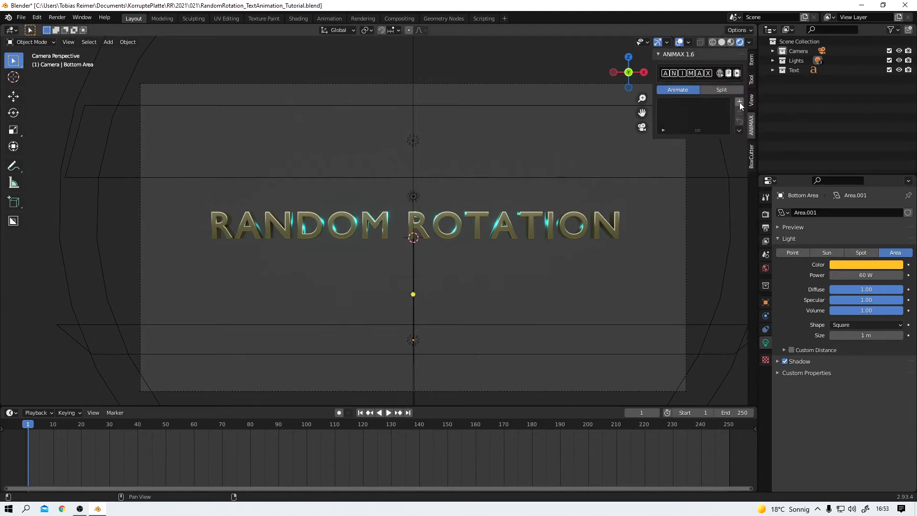
click(739, 102)
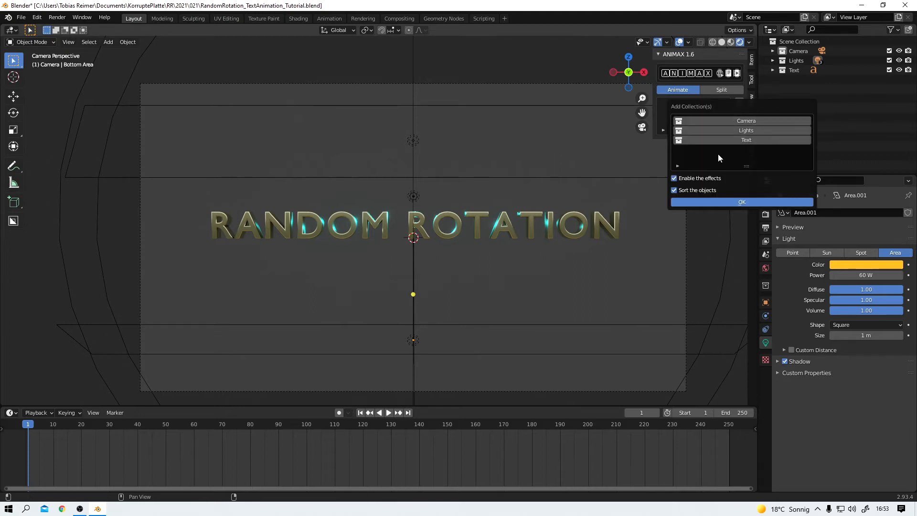
mouse_move(723, 158)
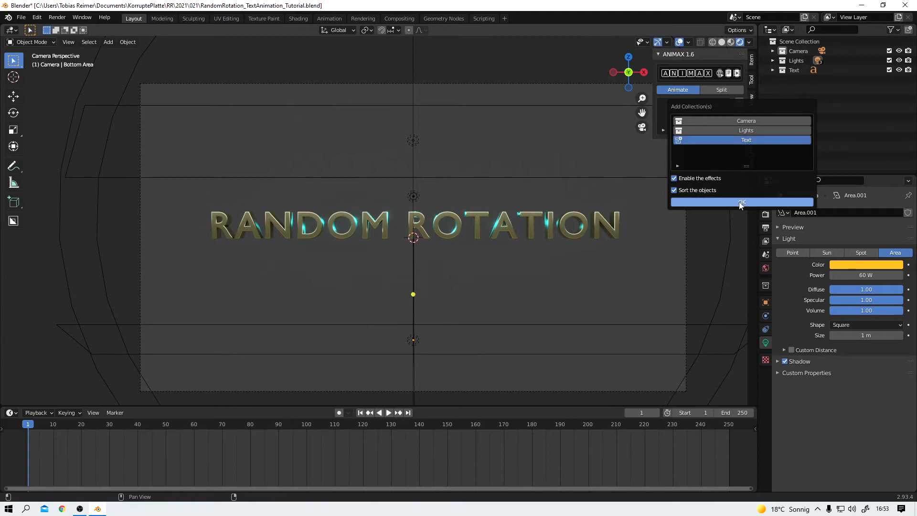
click(742, 202)
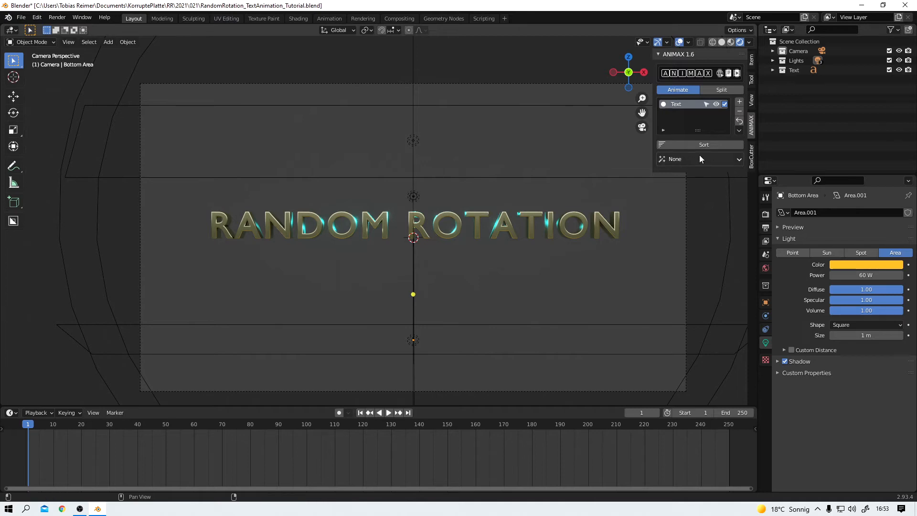
Apply the Animax Spiral effect to the Text collection and preview the playback.
click(699, 159)
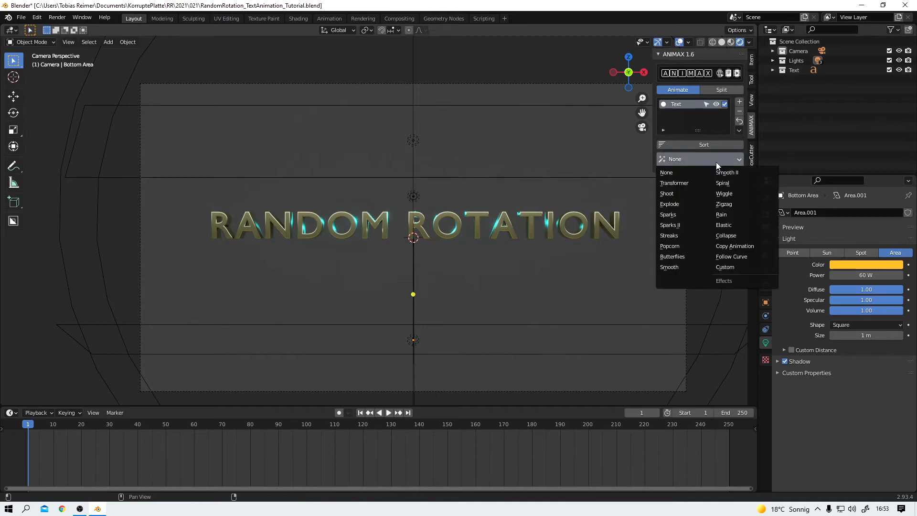
click(724, 183)
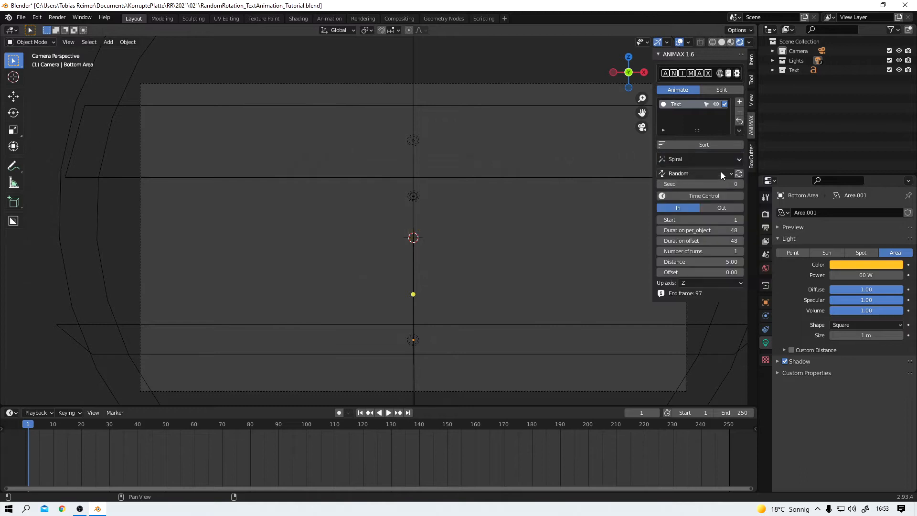
mouse_move(29, 427)
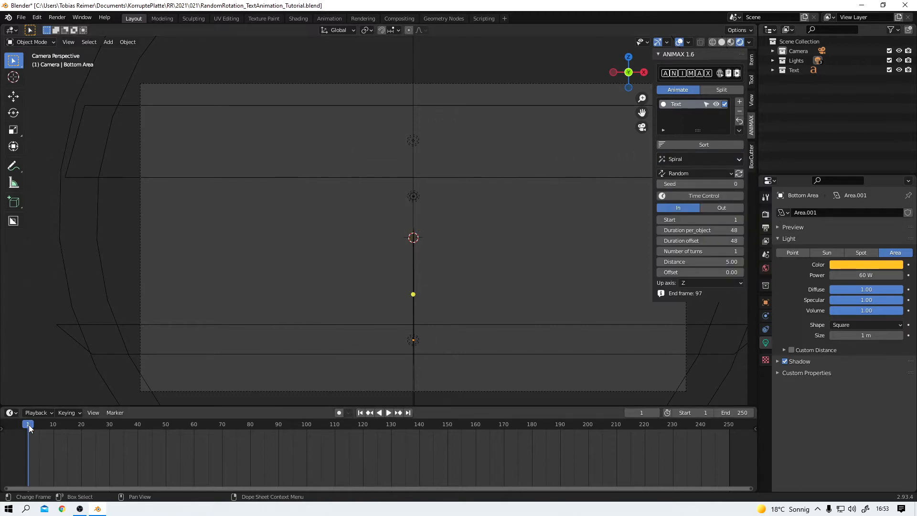
click(388, 412)
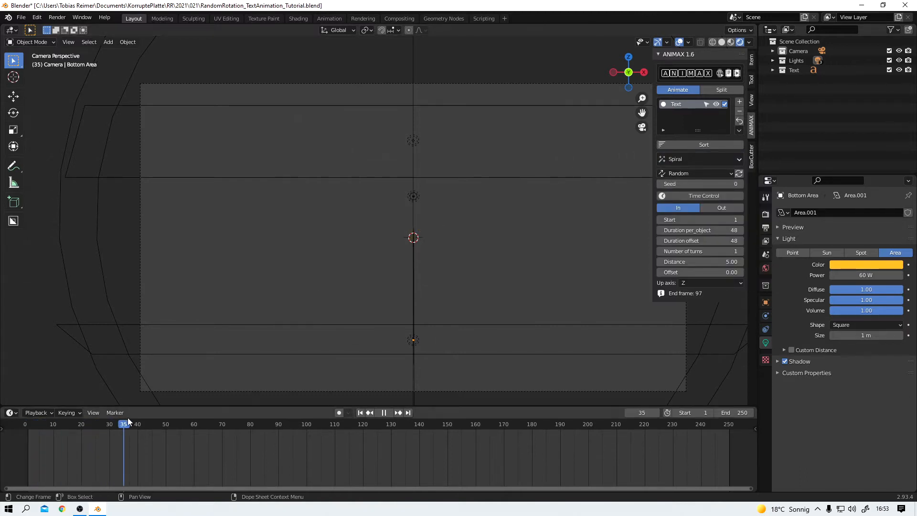
click(384, 424)
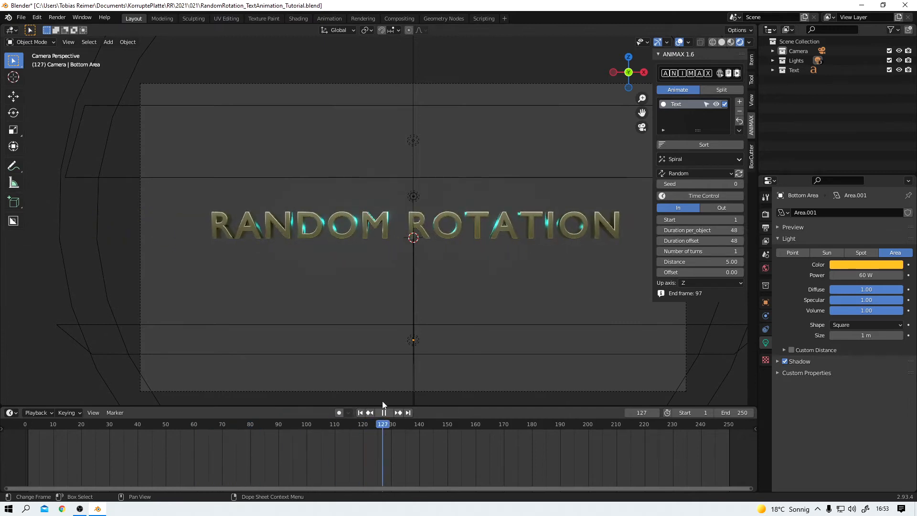
click(383, 412)
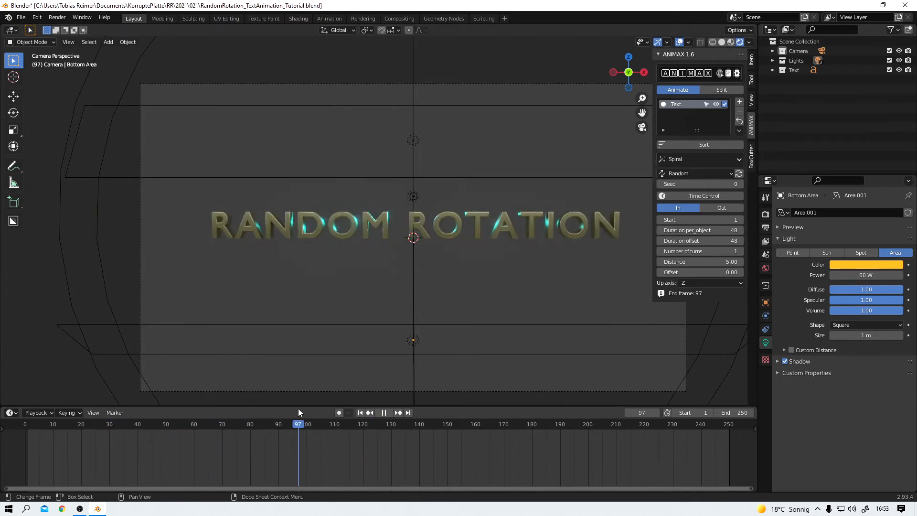
click(94, 424)
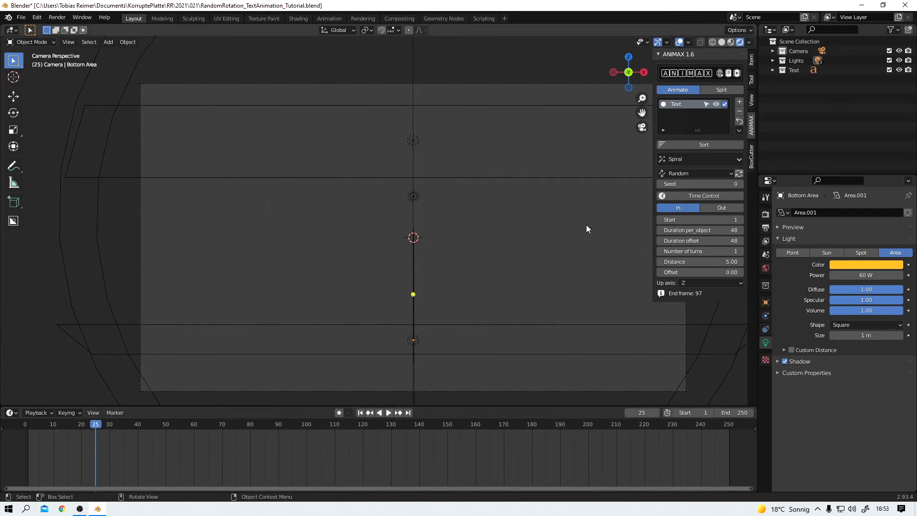
Switch the Animax effect to Transformer and preview it up to frame 54.
click(699, 158)
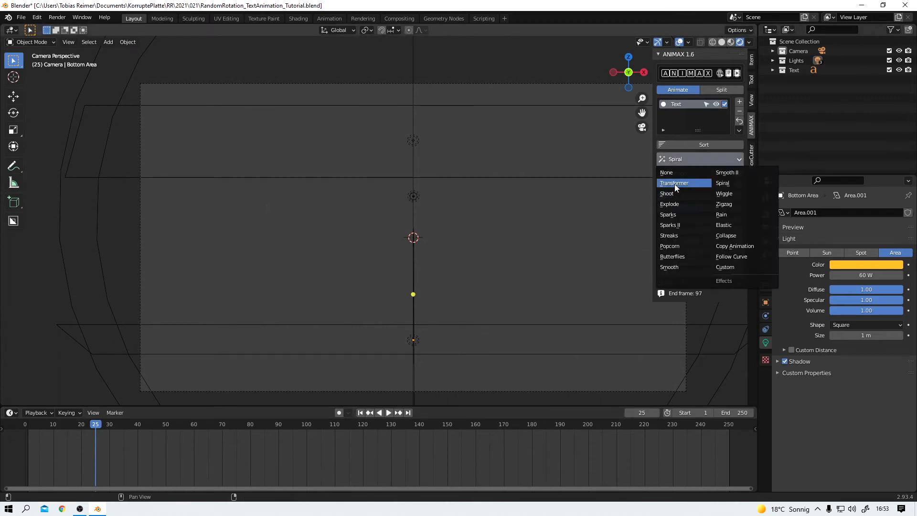
click(676, 183)
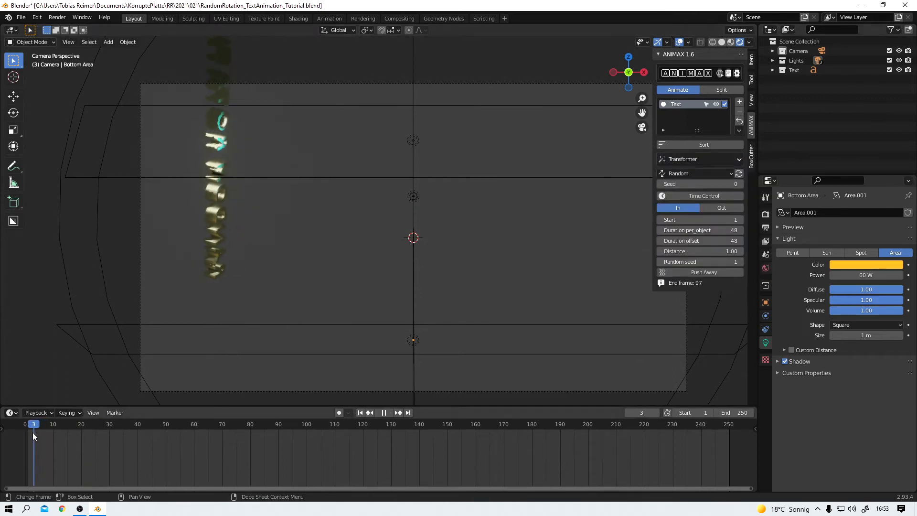
click(115, 424)
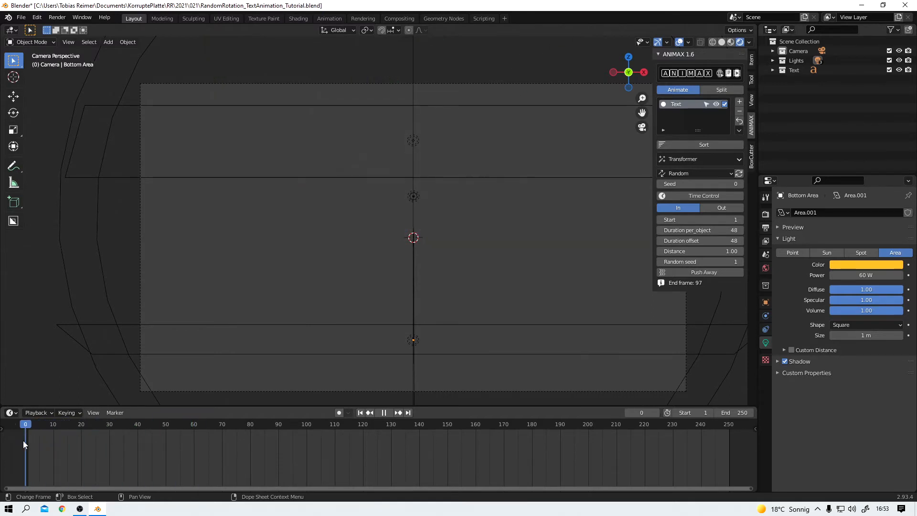
click(178, 424)
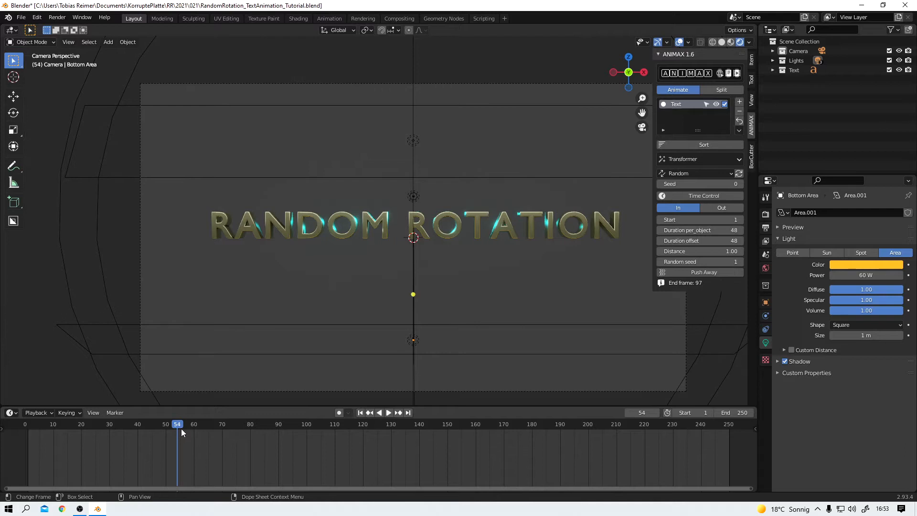
Change the effect to Popcorn and preview the animation.
click(699, 158)
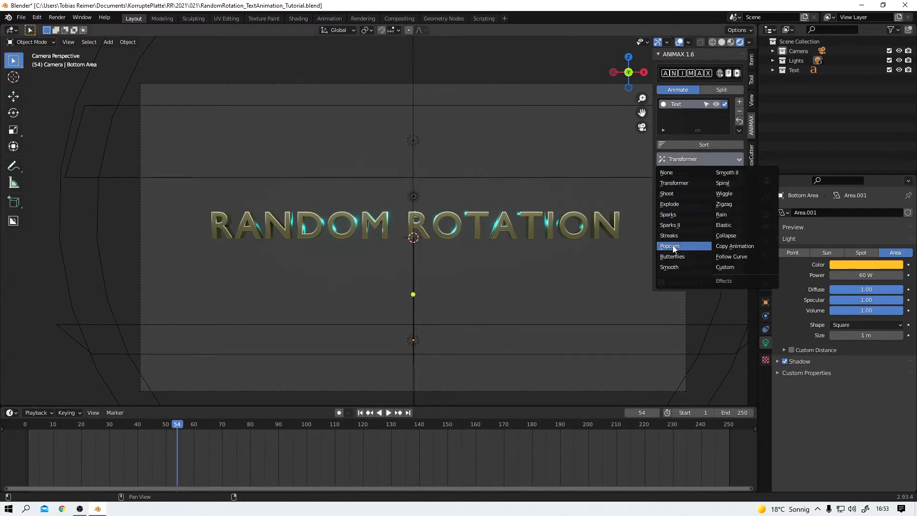
click(669, 246)
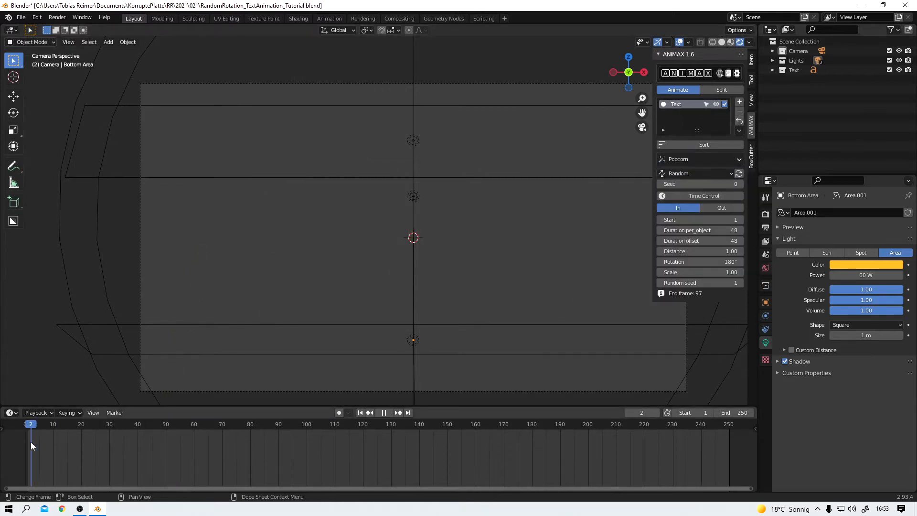
click(233, 424)
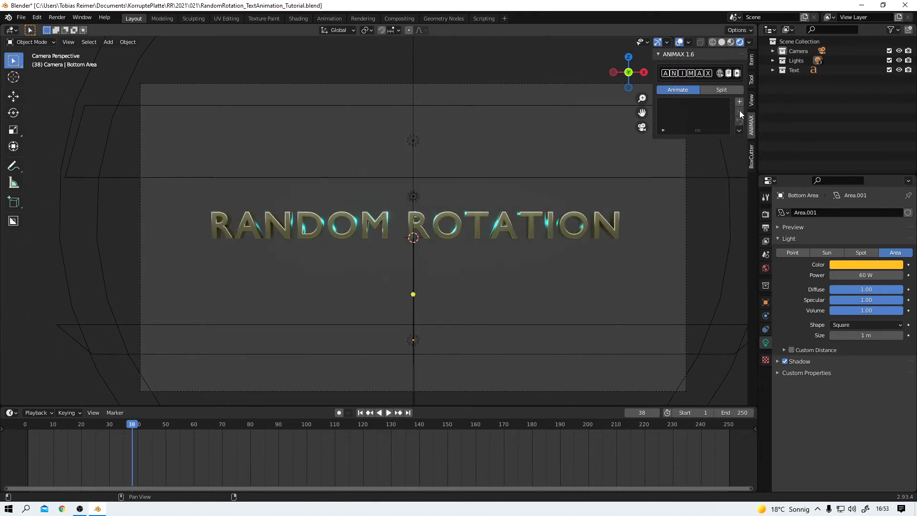
Remove Text from Animax and split the title into letters in a 'Letters' collection.
click(721, 89)
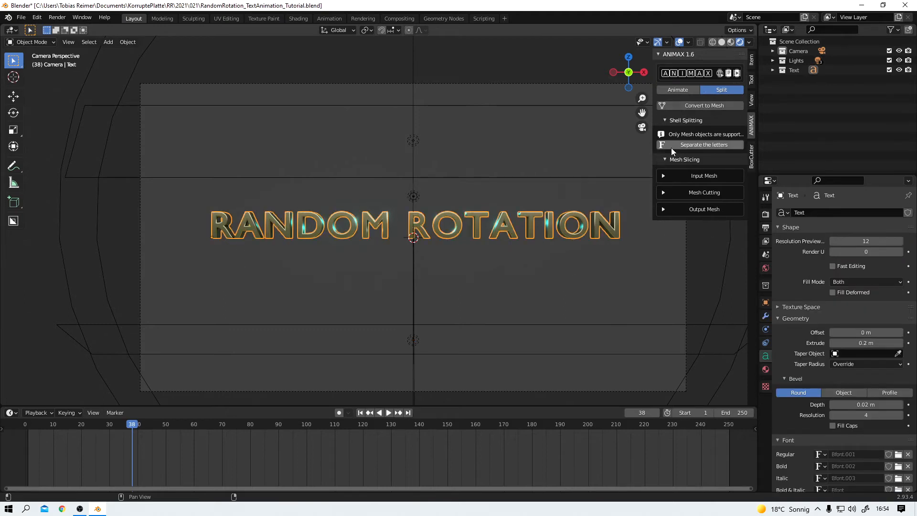
mouse_move(705, 145)
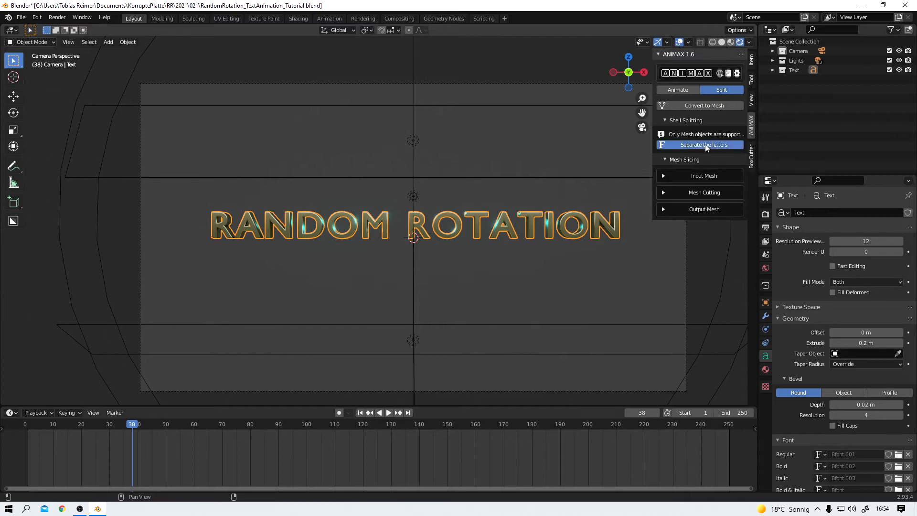
click(702, 145)
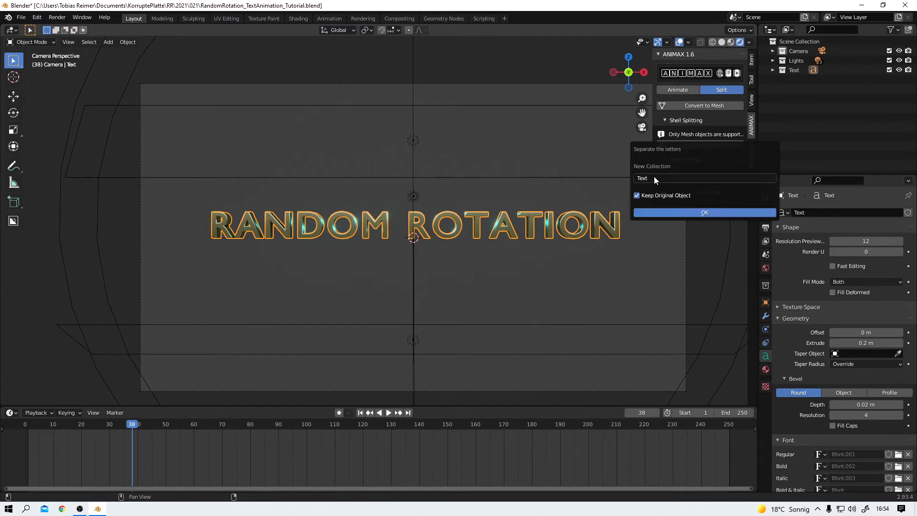
click(701, 179)
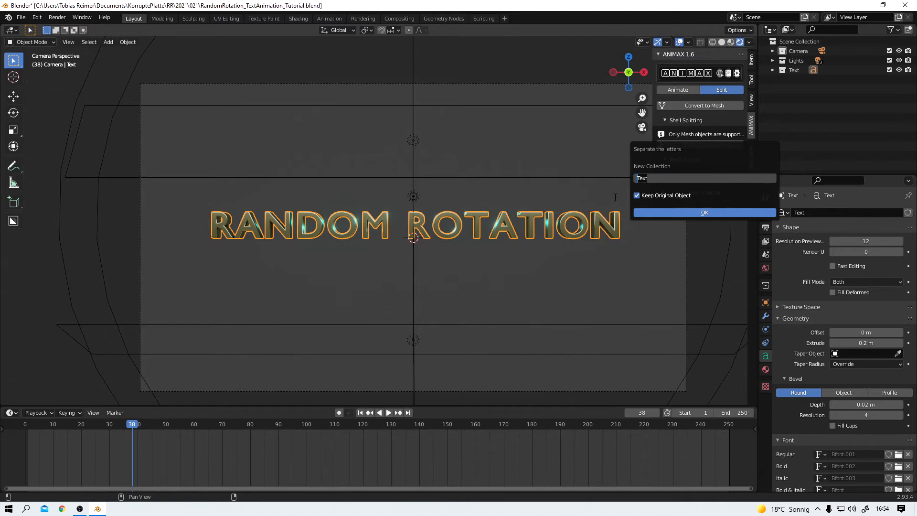
text(Letters)
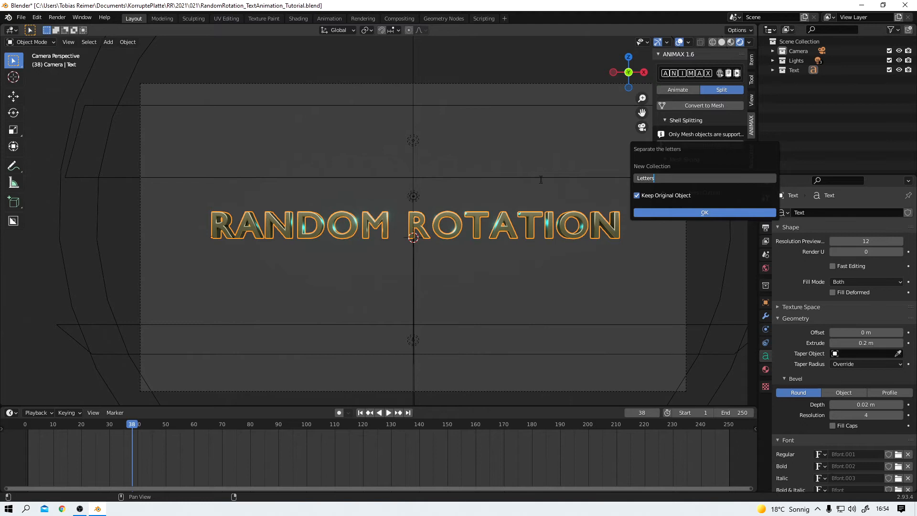
click(705, 212)
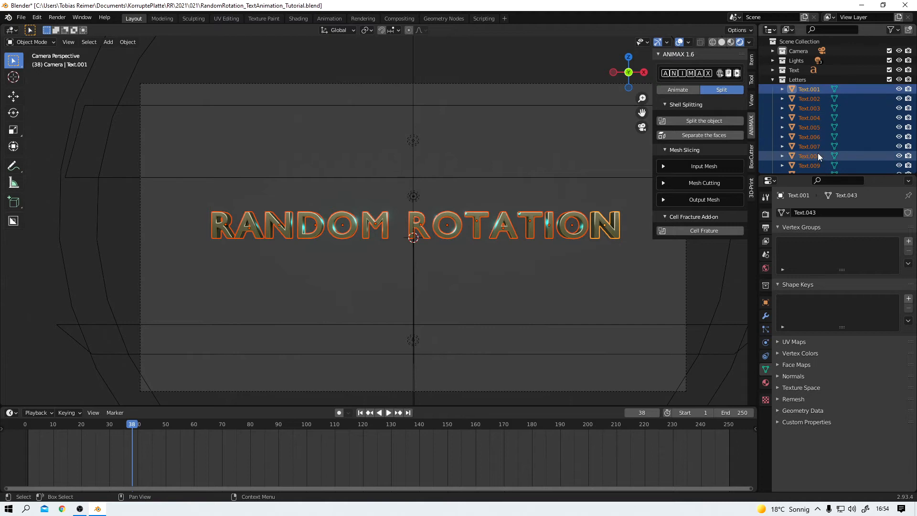
Inspect single letter objects, check the Text collection's object, then select the Letters collection.
click(809, 127)
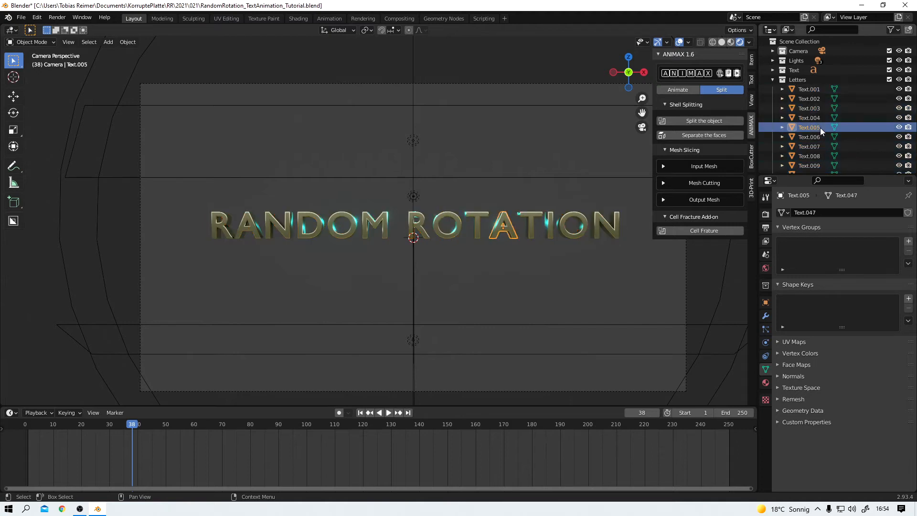
click(809, 109)
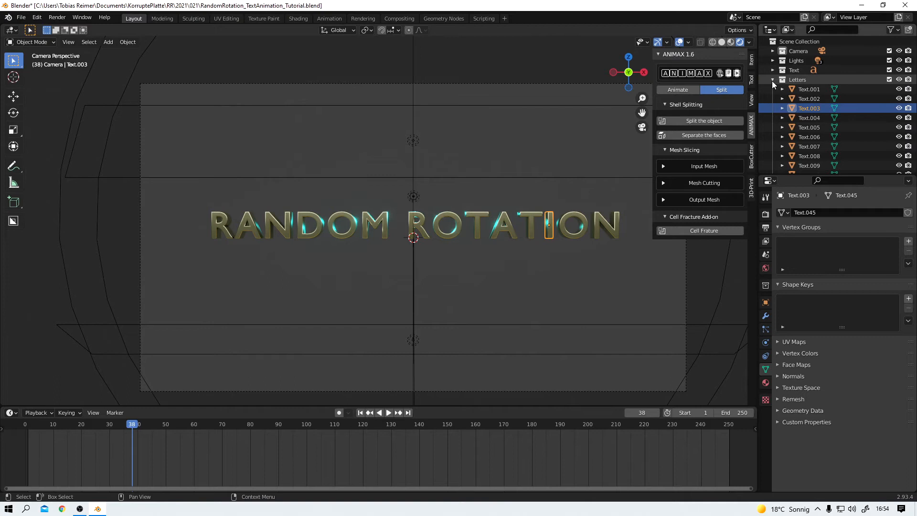
click(774, 79)
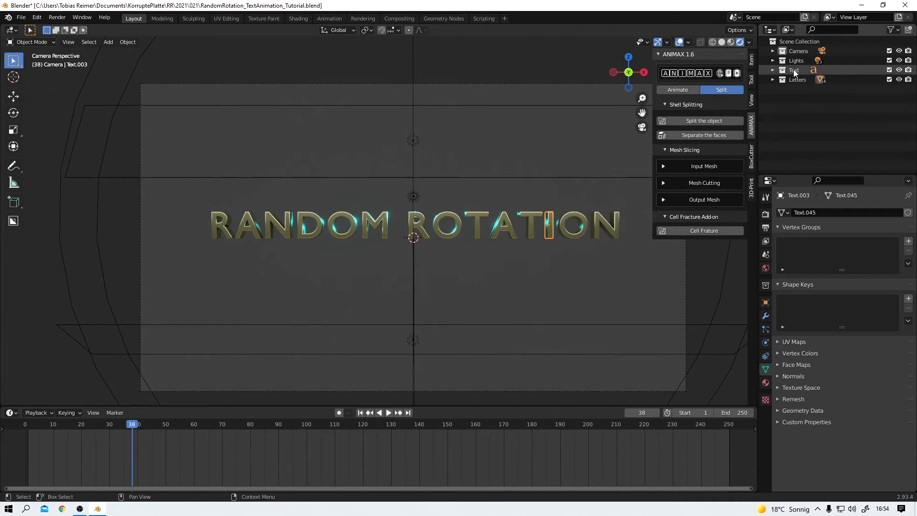
click(794, 69)
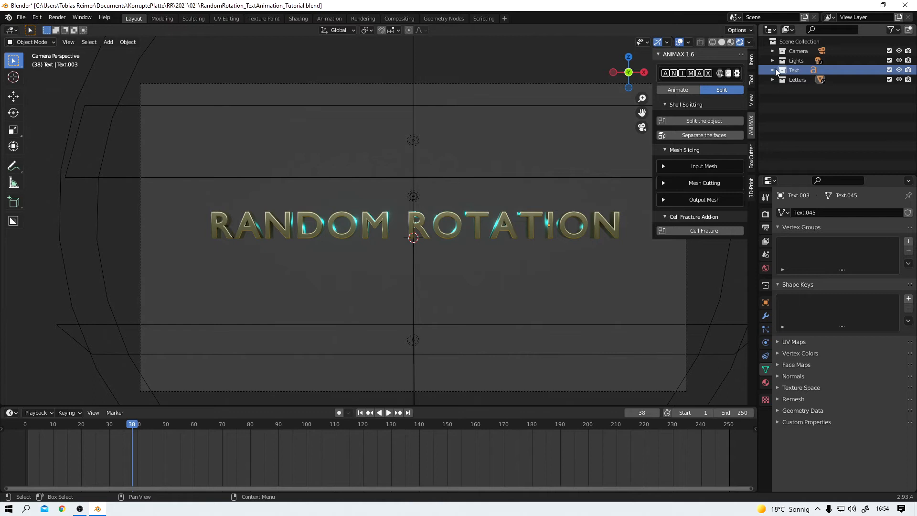
click(773, 69)
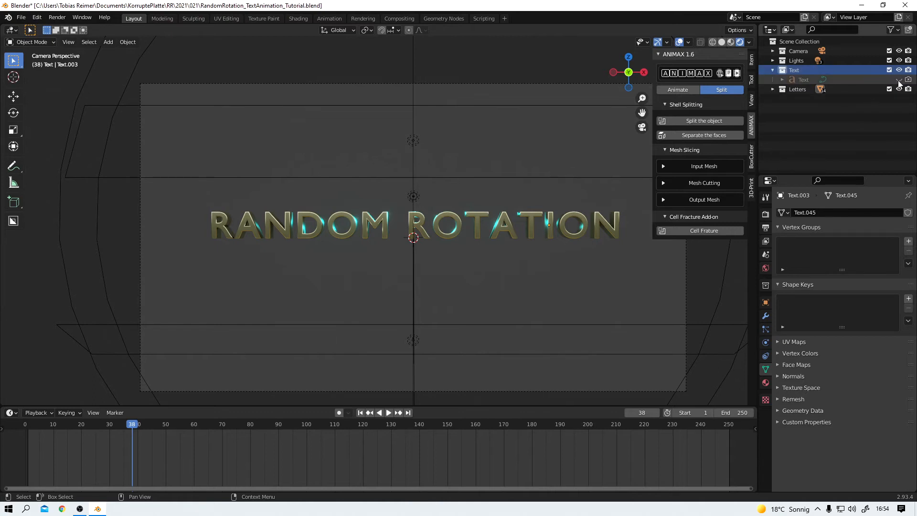
mouse_move(899, 82)
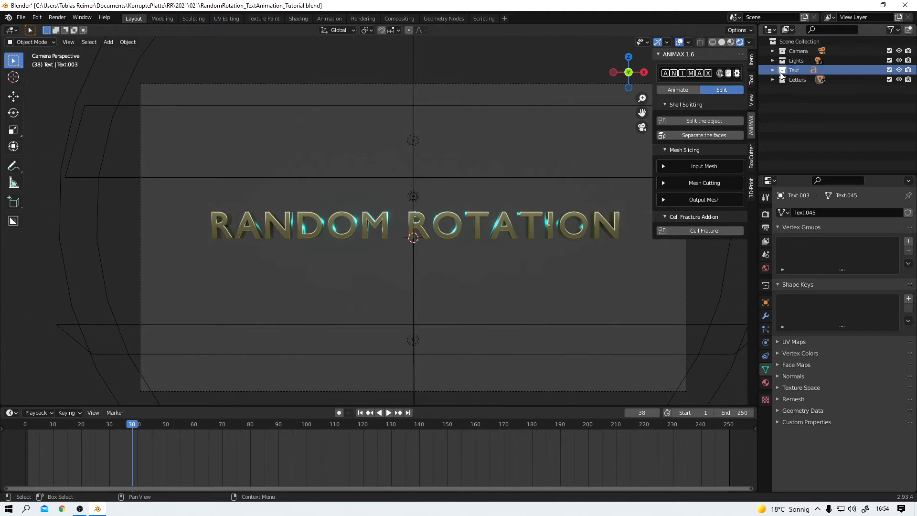
click(797, 78)
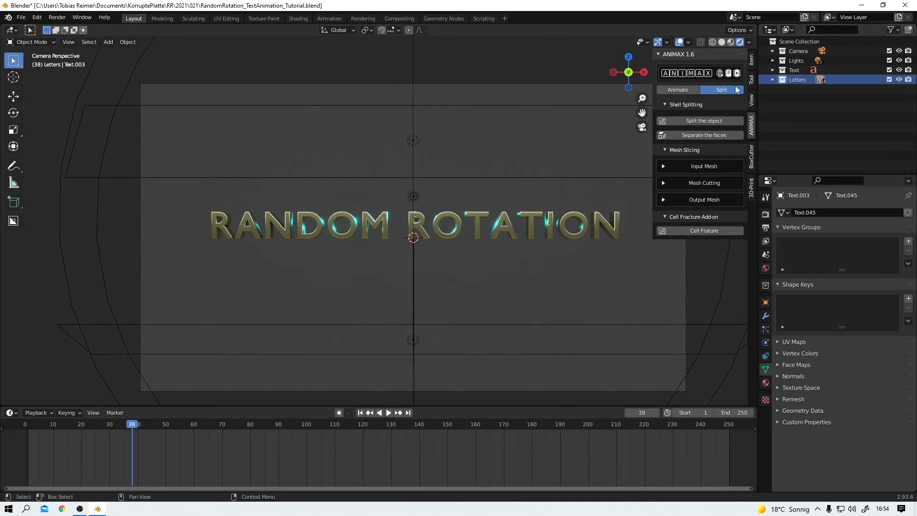
In Animax Animate, add the Letters collection and apply the Popcorn effect.
click(678, 89)
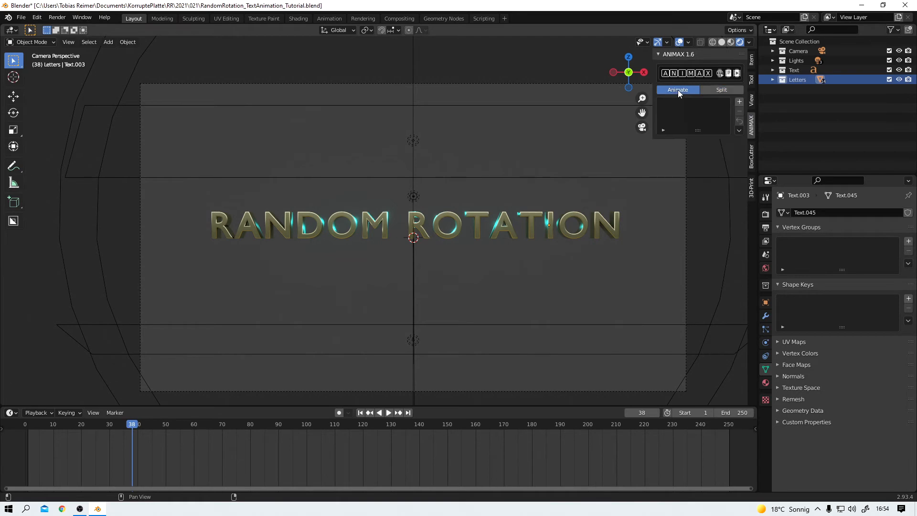
click(677, 89)
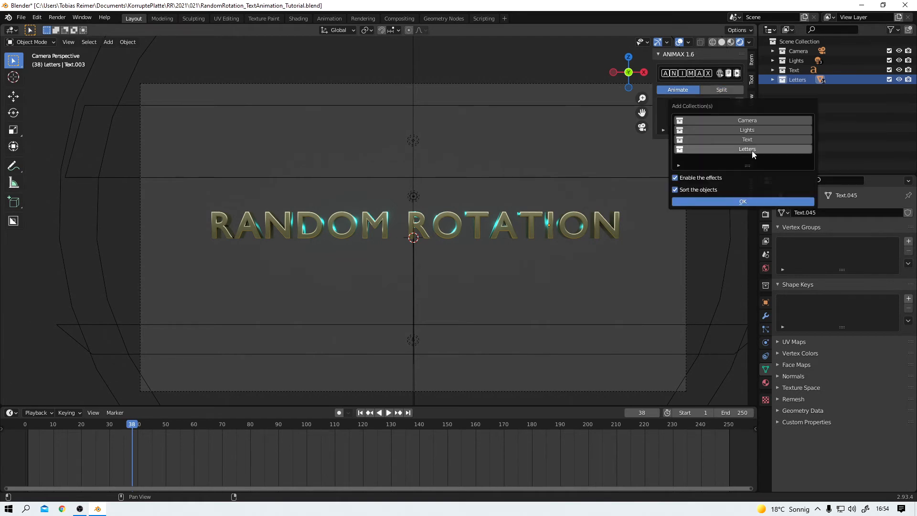
click(742, 201)
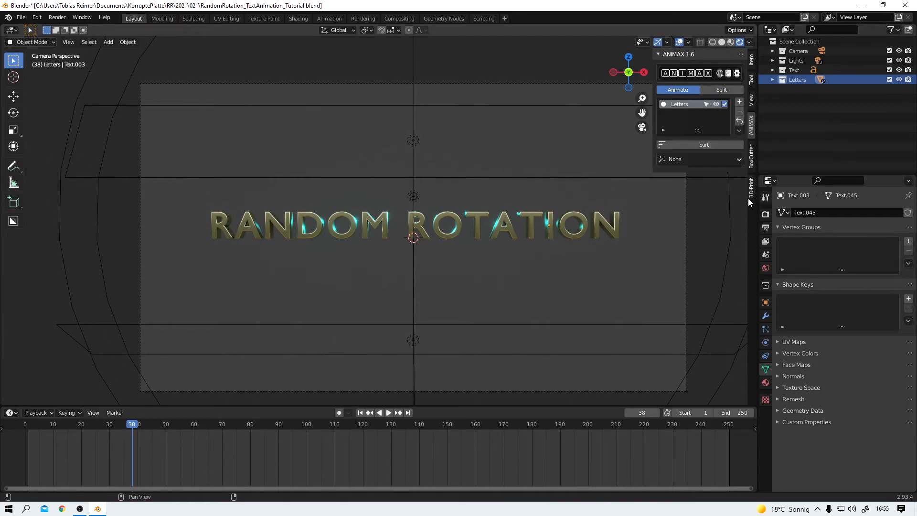
click(699, 159)
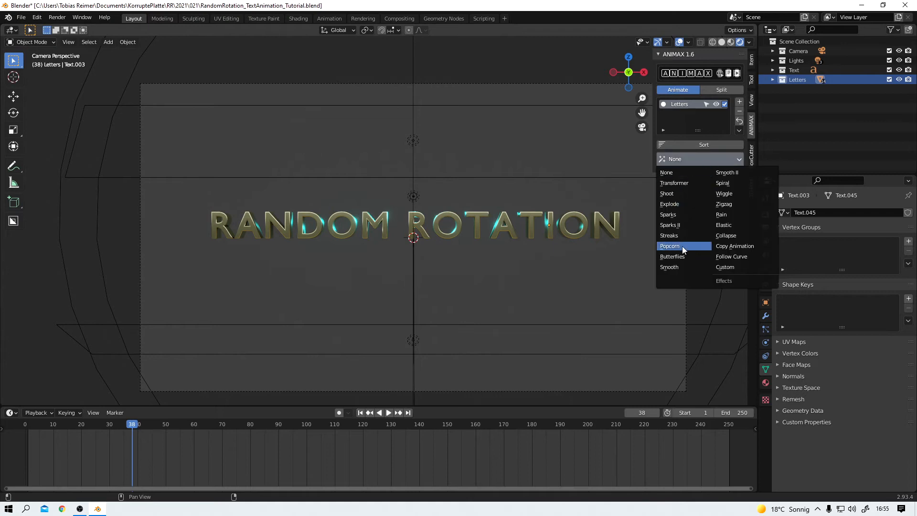
click(670, 245)
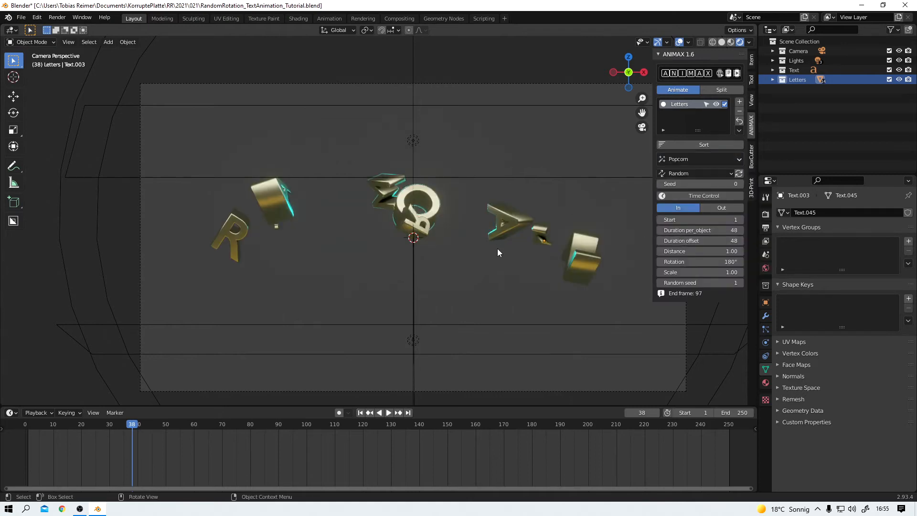
mouse_move(370, 427)
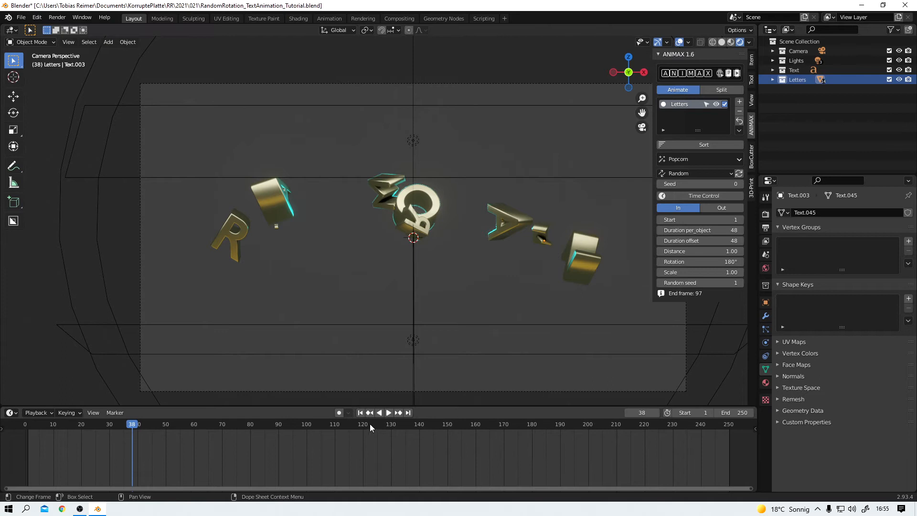
Play the letters' Popcorn animation from the start twice, then stop playback.
click(360, 413)
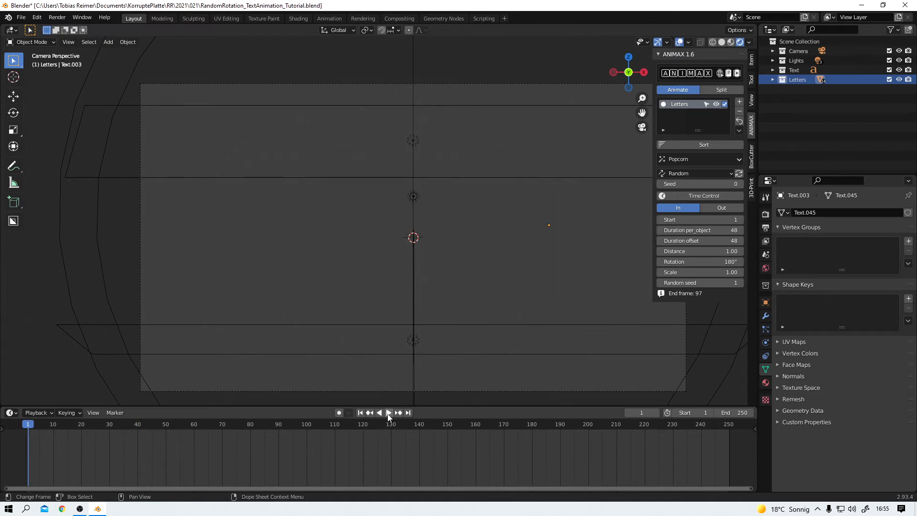
click(389, 412)
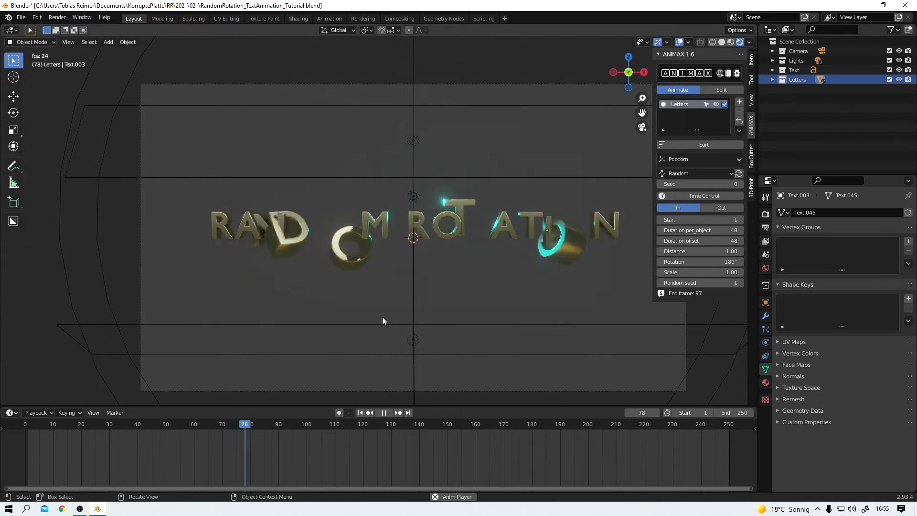
click(383, 412)
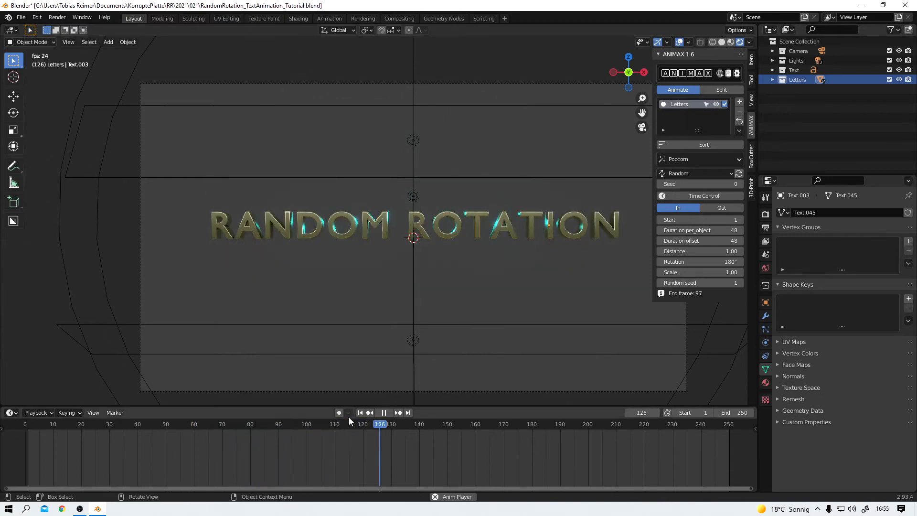
click(360, 412)
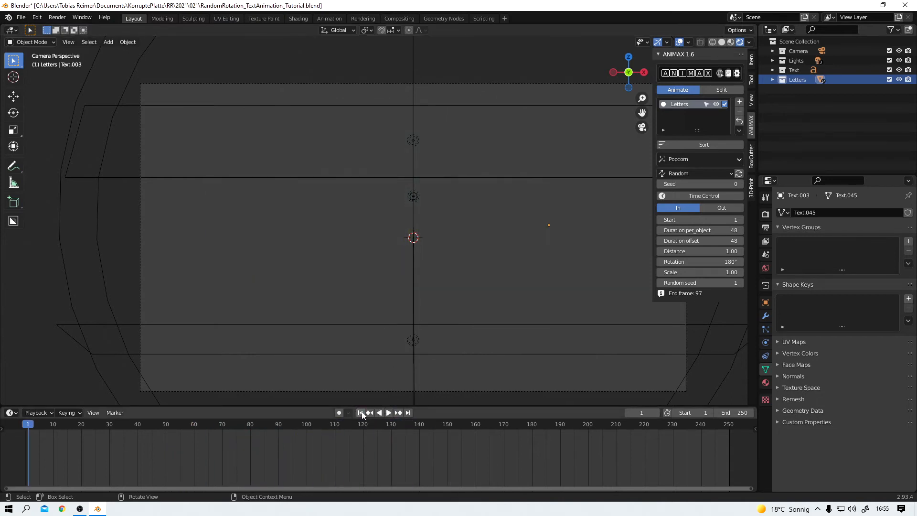
click(388, 413)
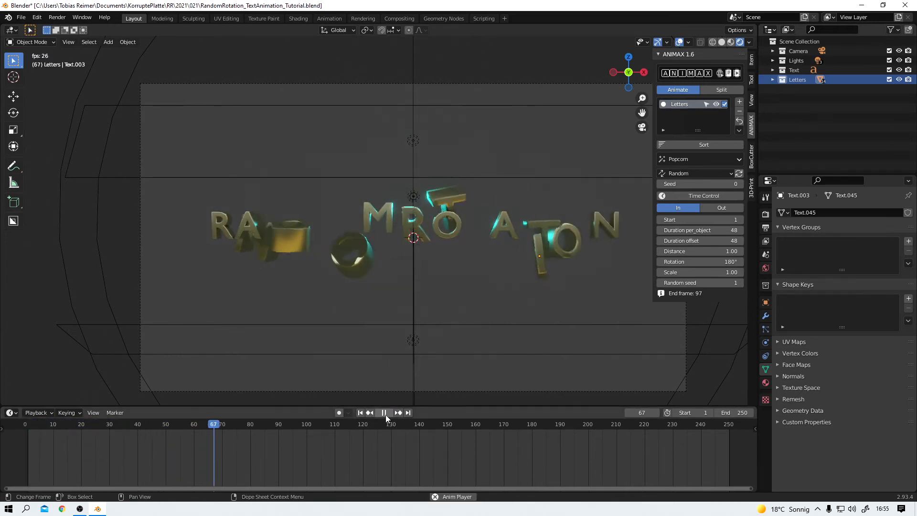
click(384, 412)
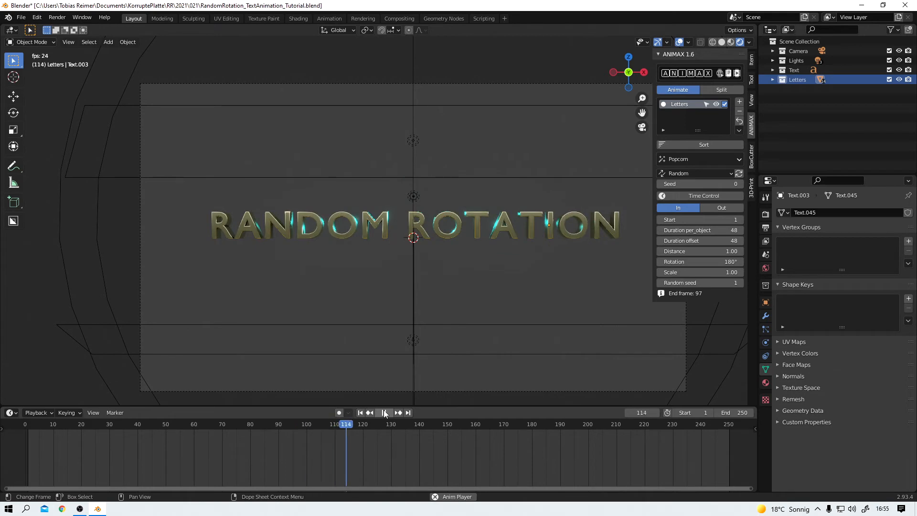
click(385, 412)
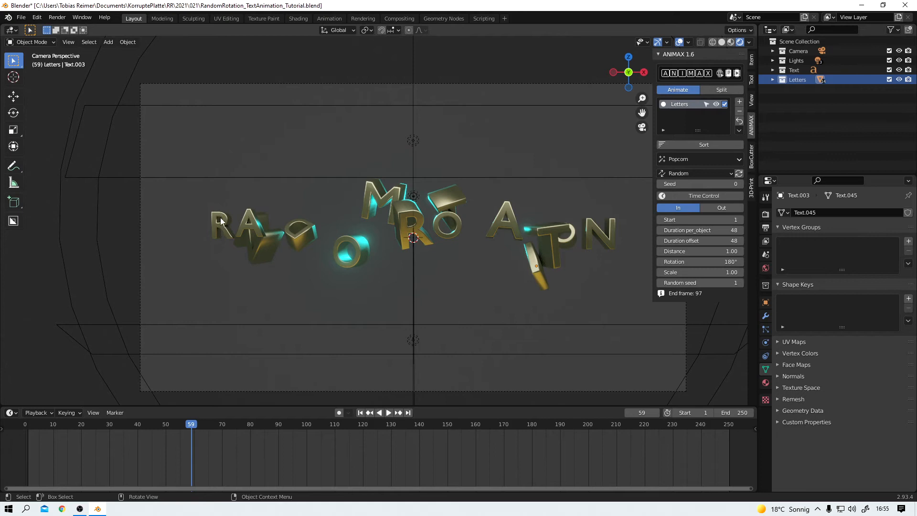
mouse_move(372, 298)
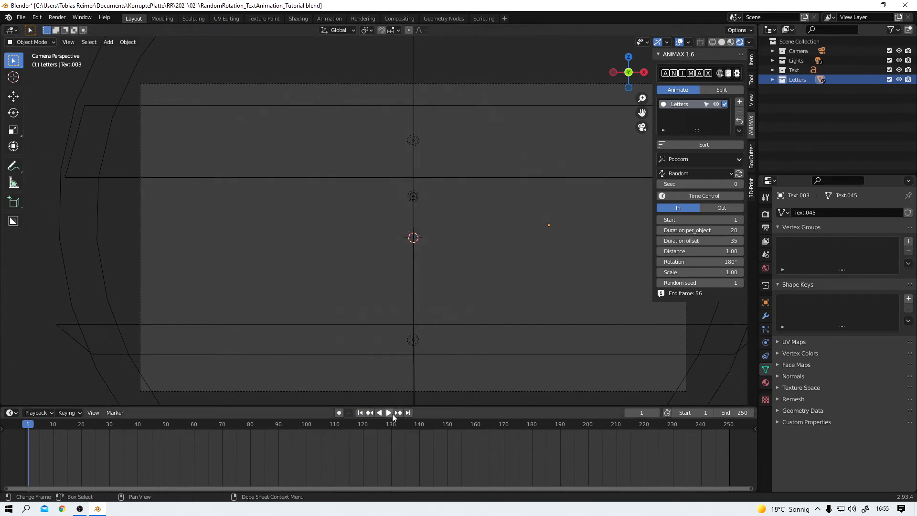
Preview the slower Popcorn in-animation with 100-frame duration and offset, ending at frame 201.
click(388, 412)
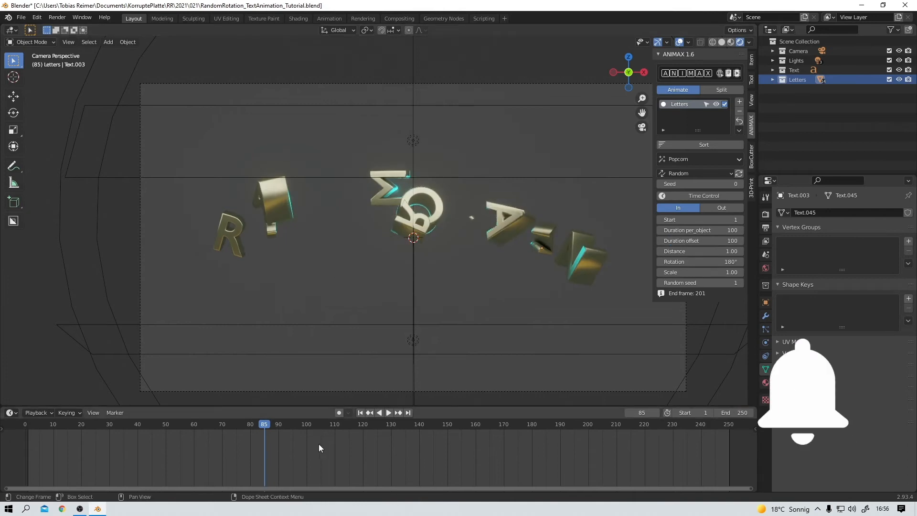
click(388, 412)
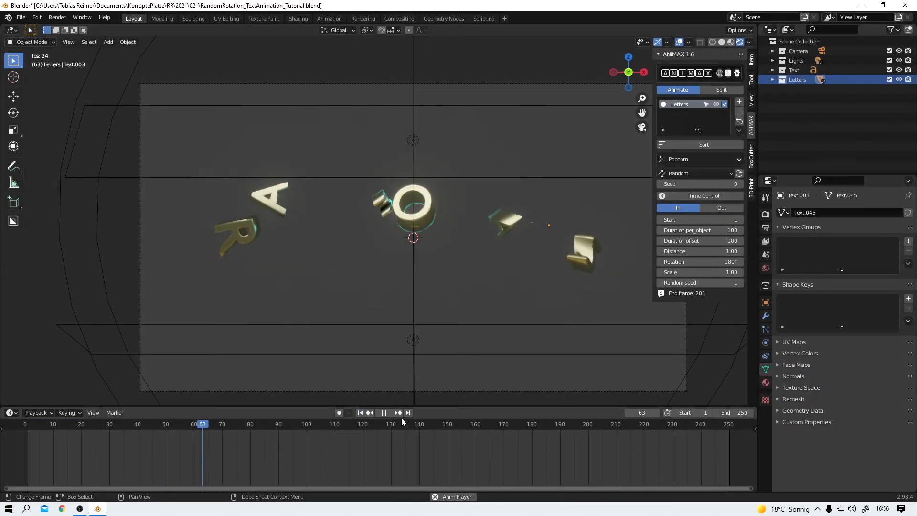
click(384, 413)
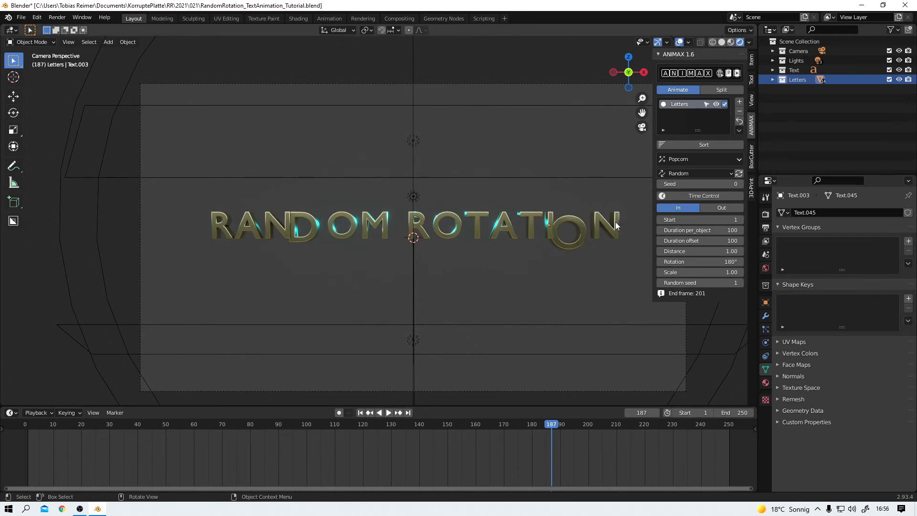
Rewind, switch Animax to the Out settings, and preview the letters tumbling apart.
click(389, 412)
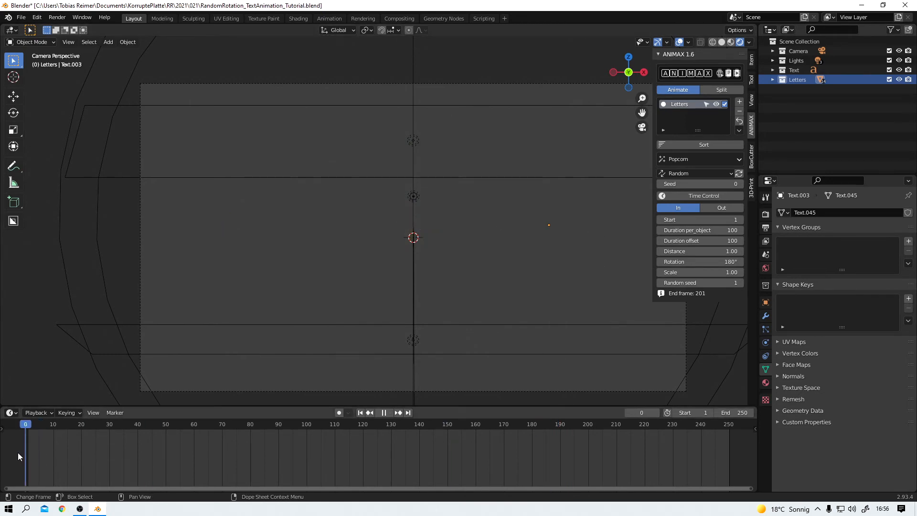
click(722, 207)
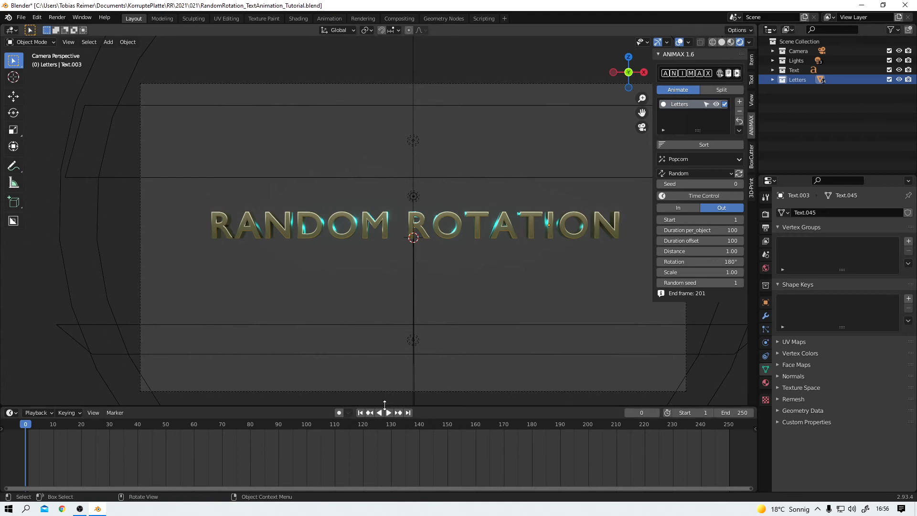
click(389, 412)
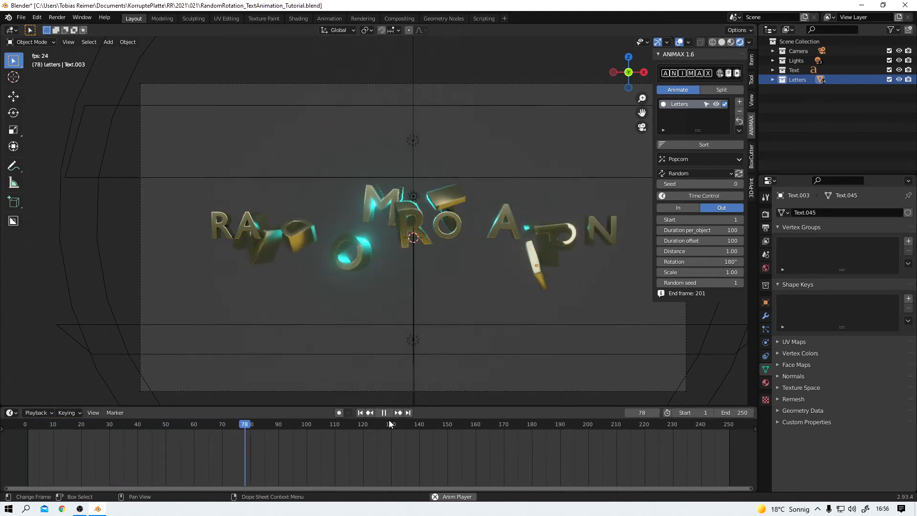
click(385, 412)
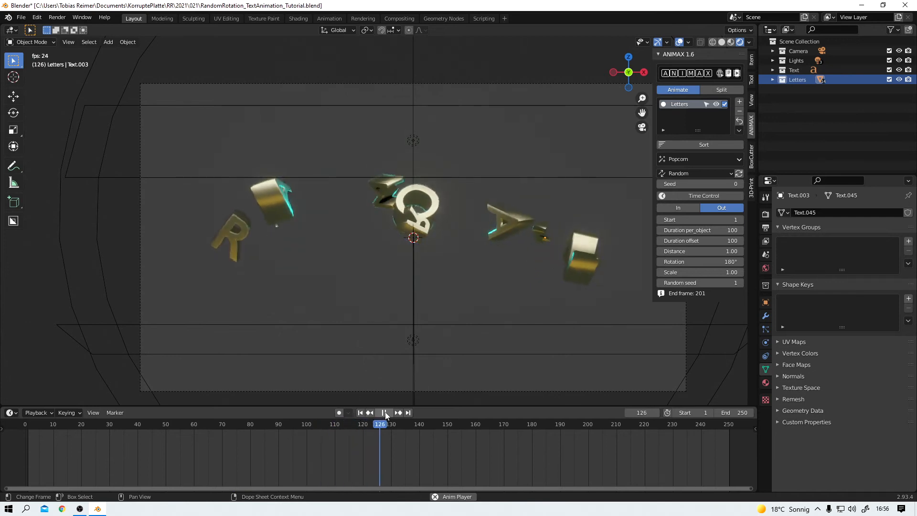
click(389, 412)
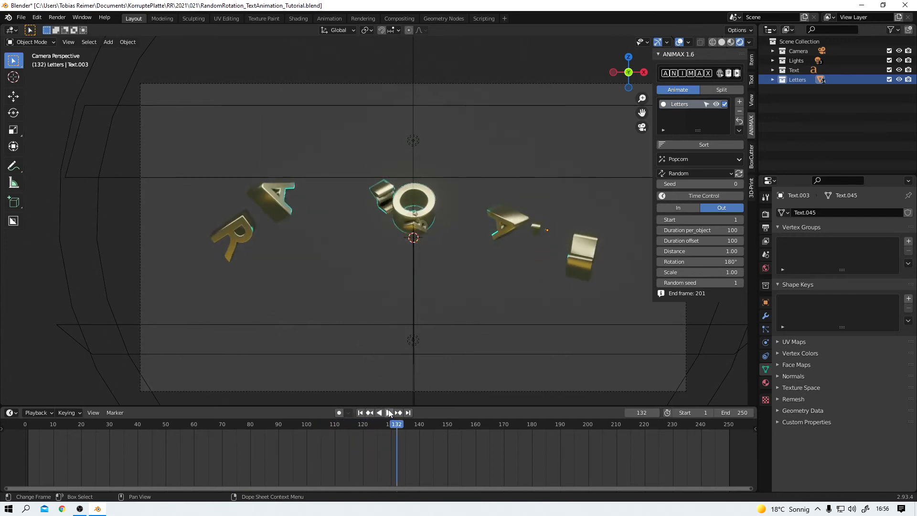
mouse_move(700, 261)
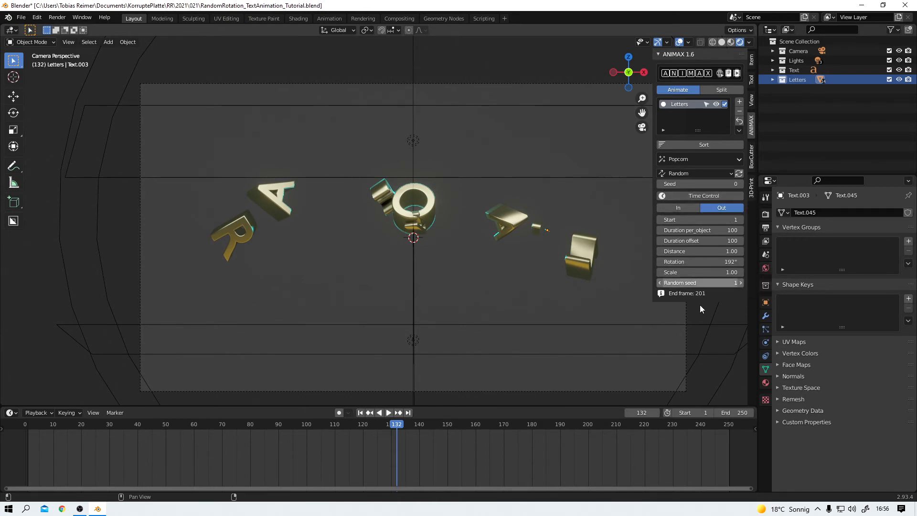
Turn on manual Time Control for the Popcorn effect.
click(699, 196)
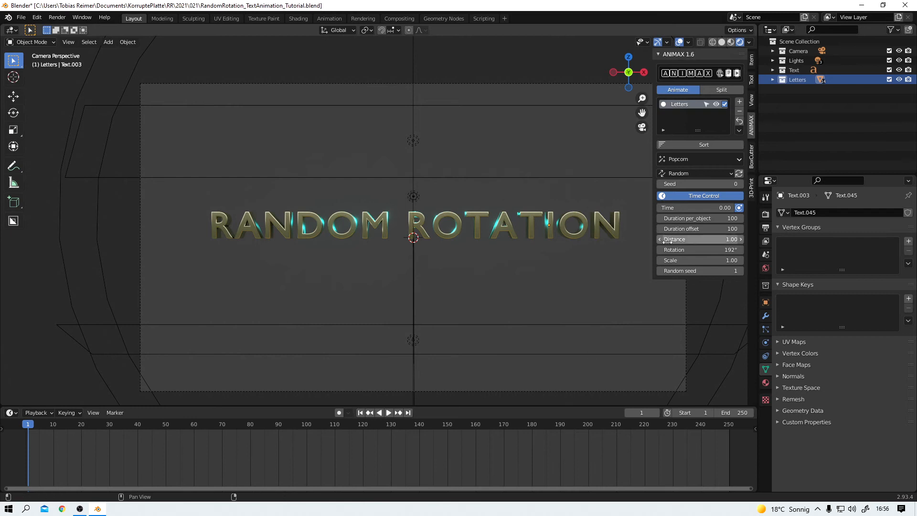
mouse_move(702, 209)
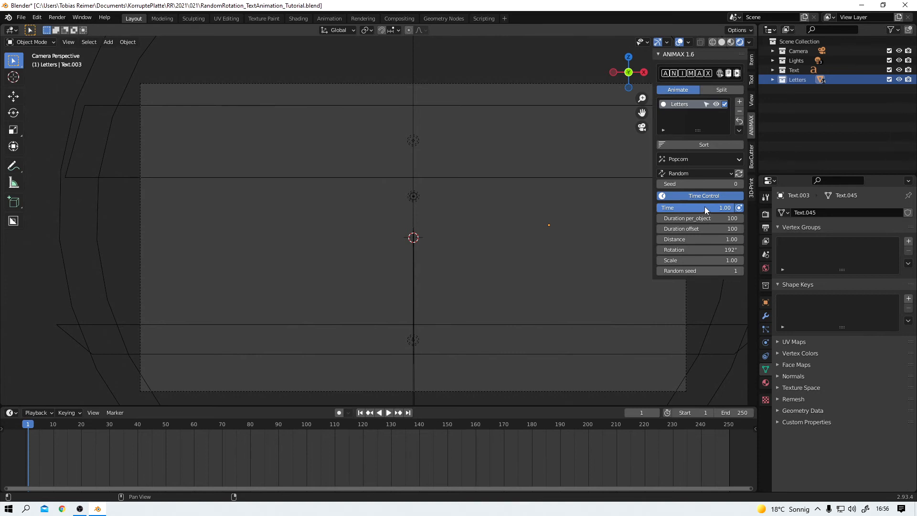
mouse_move(688, 204)
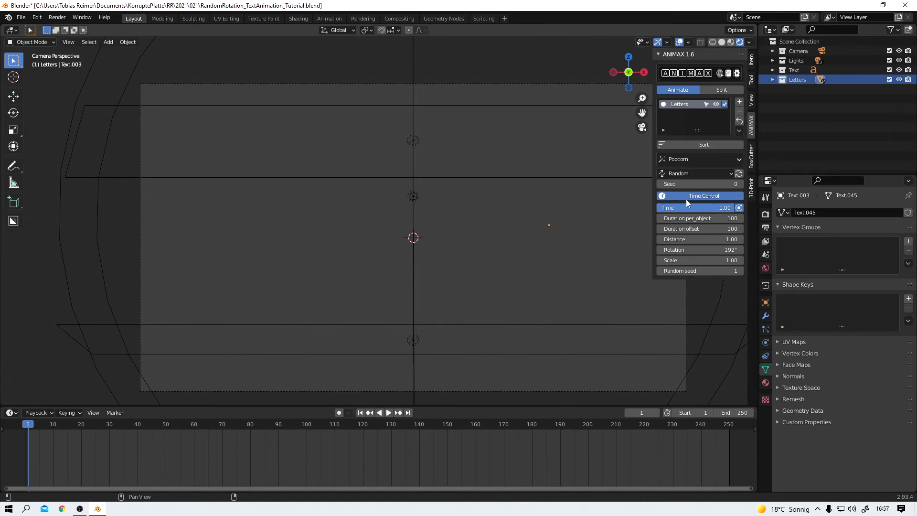
mouse_move(699, 211)
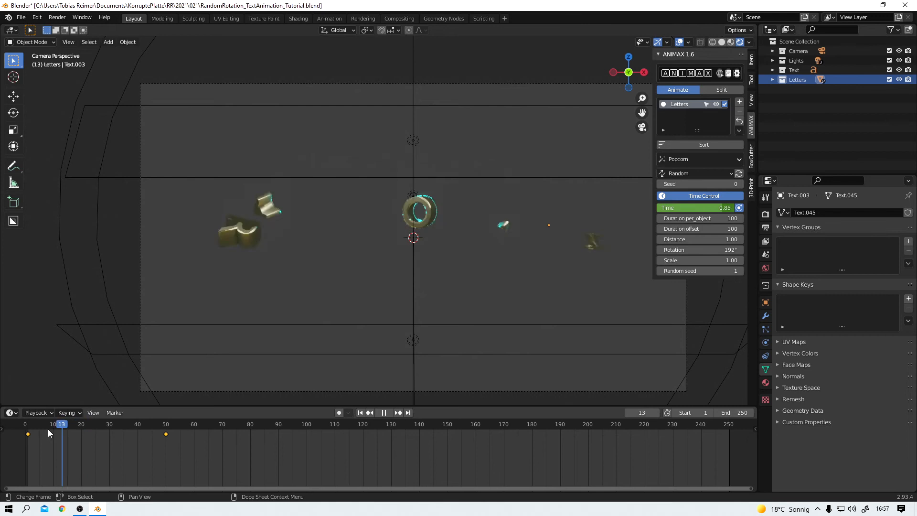
Keyframe the Animax Time value at frames 70 and 110, then preview the in-and-out animation.
click(384, 413)
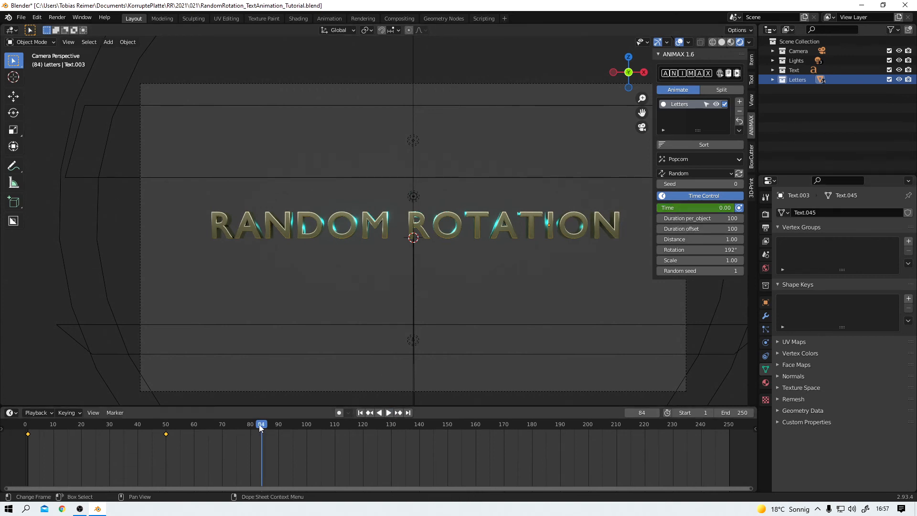
click(222, 424)
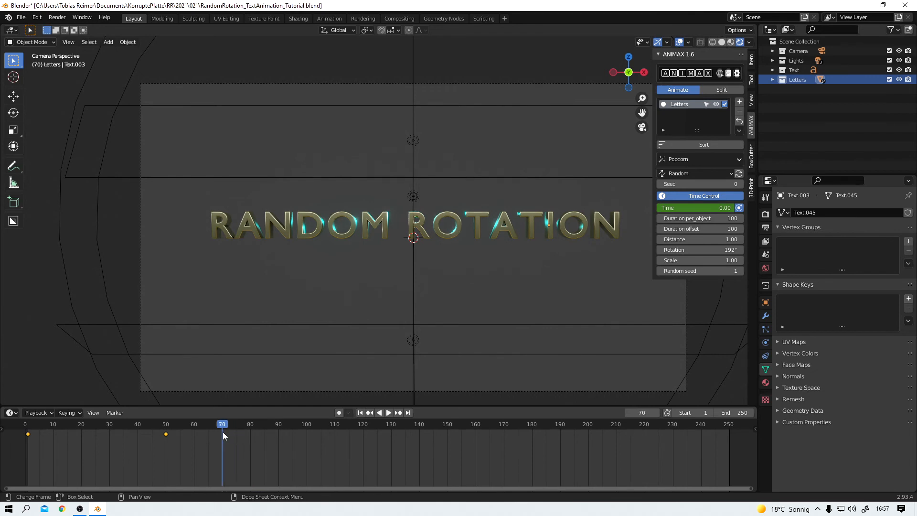
mouse_move(696, 208)
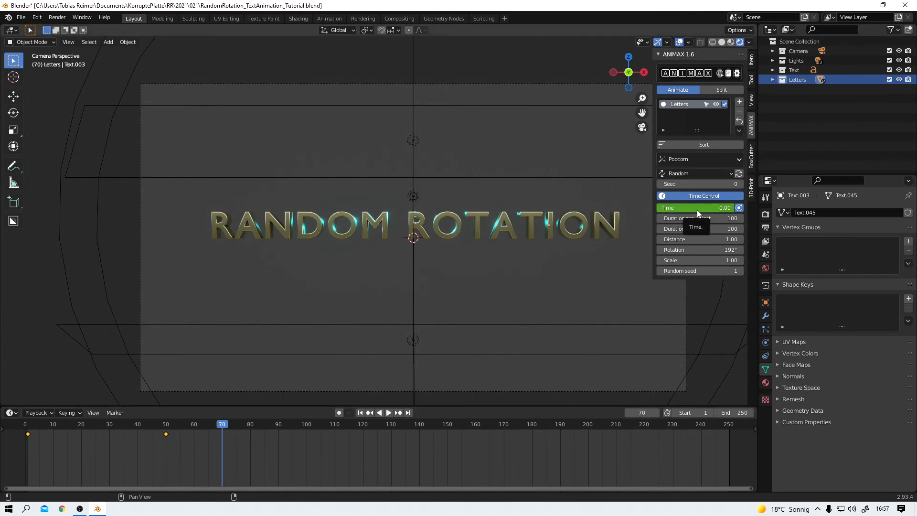
click(388, 412)
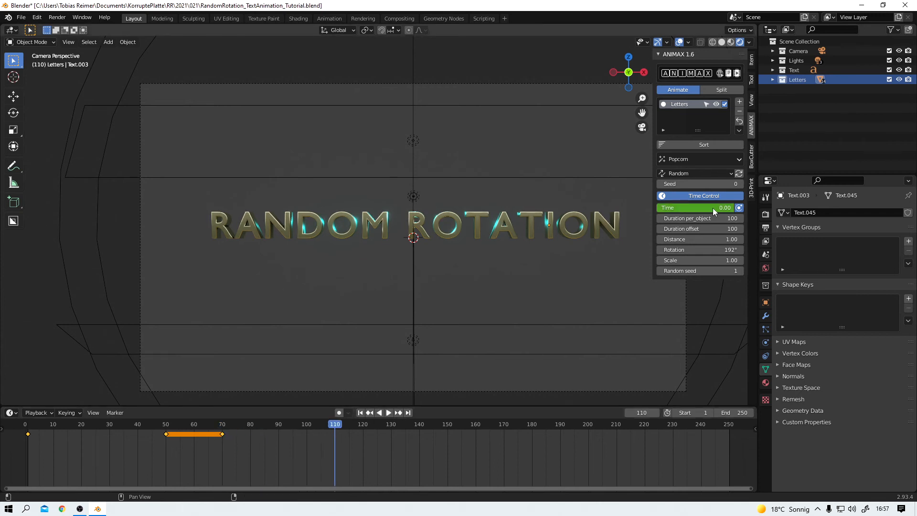
click(696, 208)
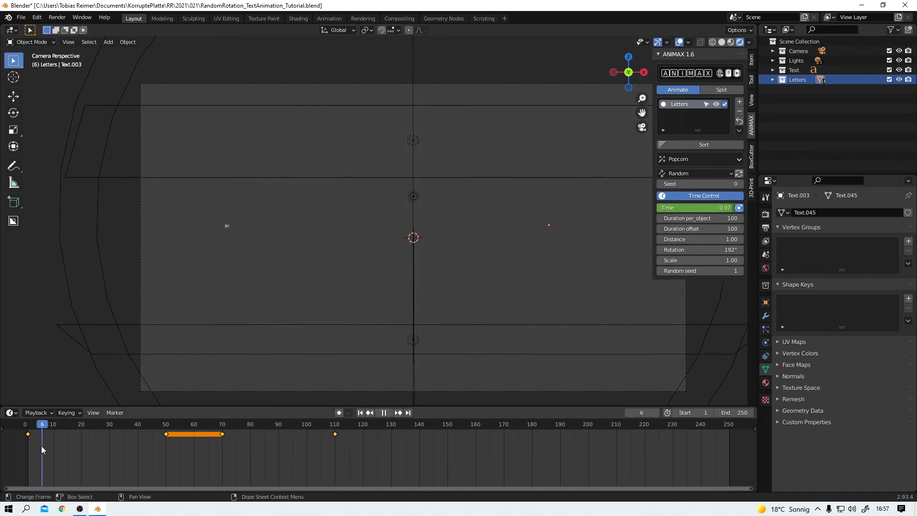
click(383, 412)
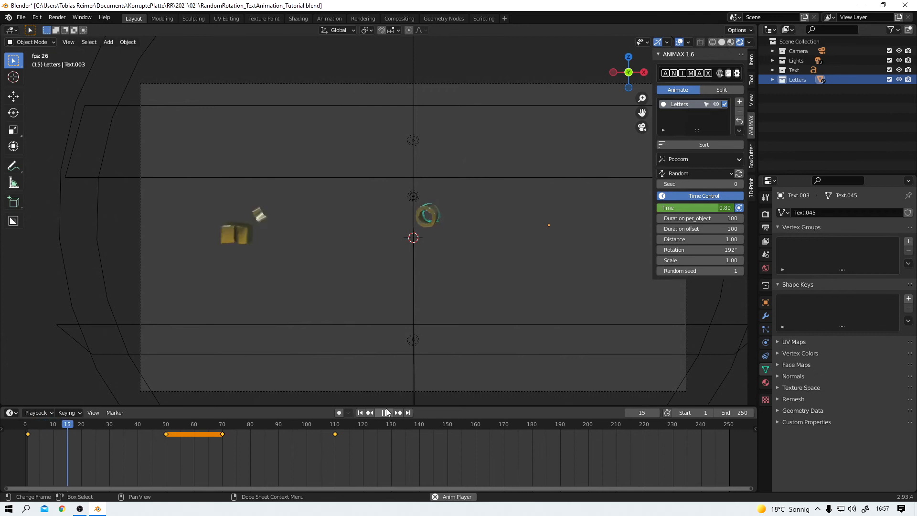
click(386, 412)
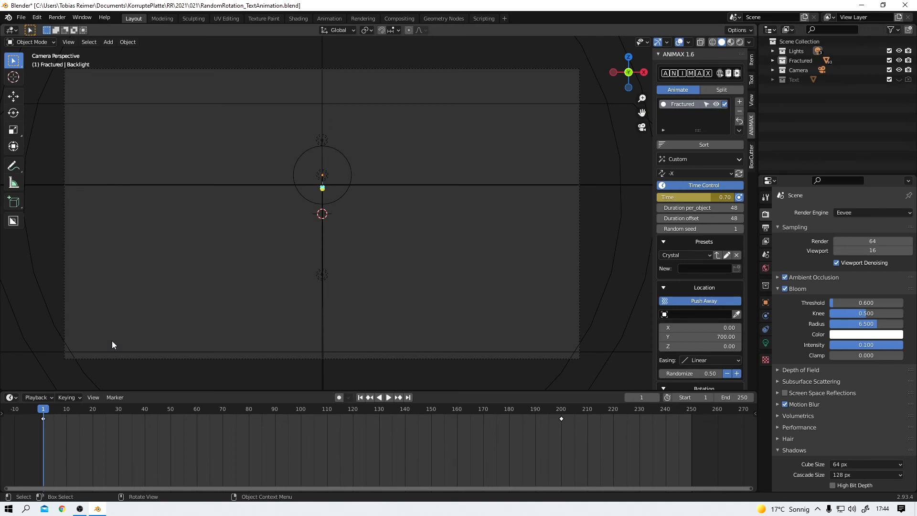
Scrub the fractured-text timeline to frame 180, where the title is fully assembled.
click(389, 397)
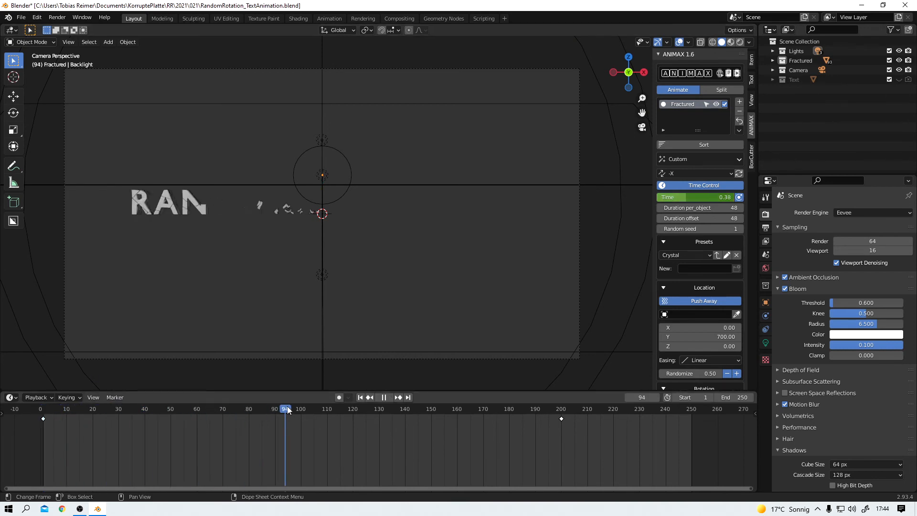
click(498, 408)
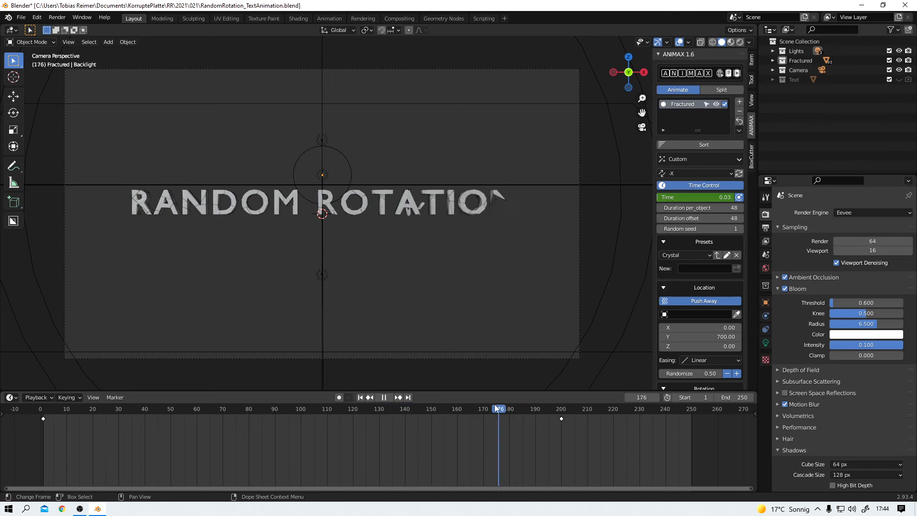
click(509, 409)
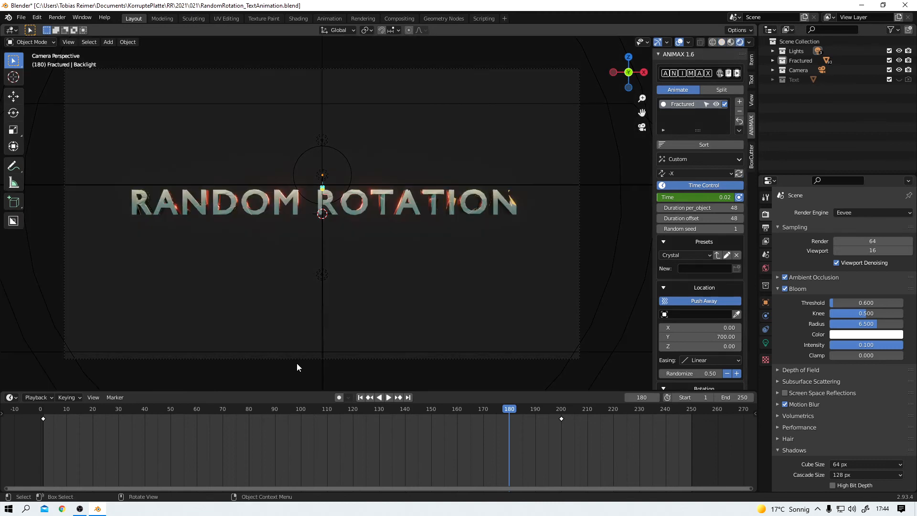
mouse_move(498, 422)
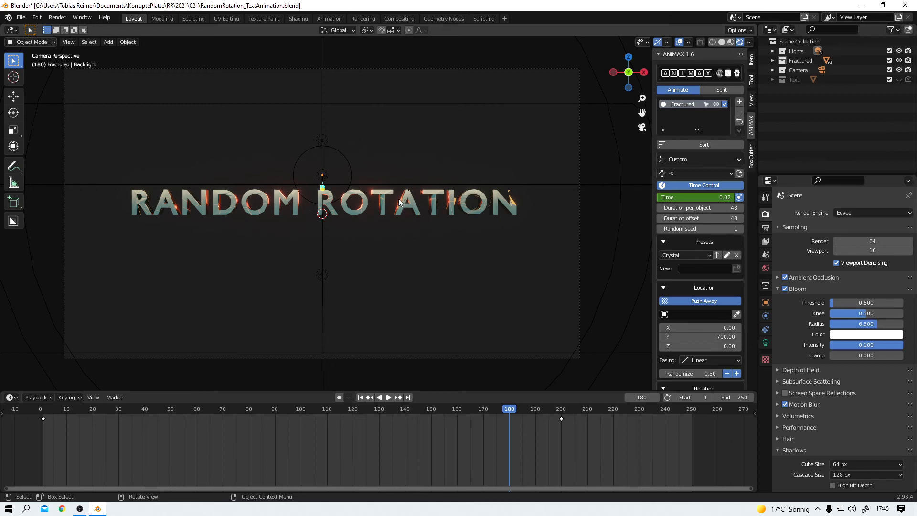
mouse_move(412, 260)
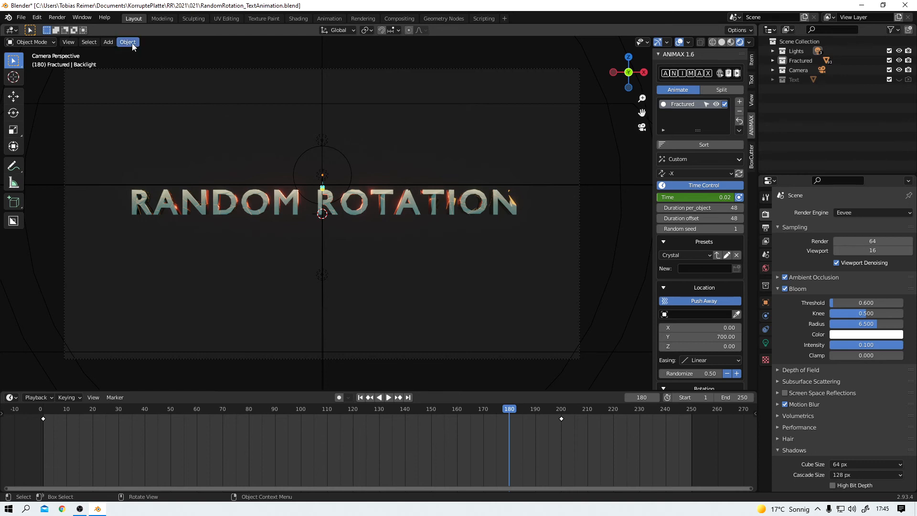
click(128, 42)
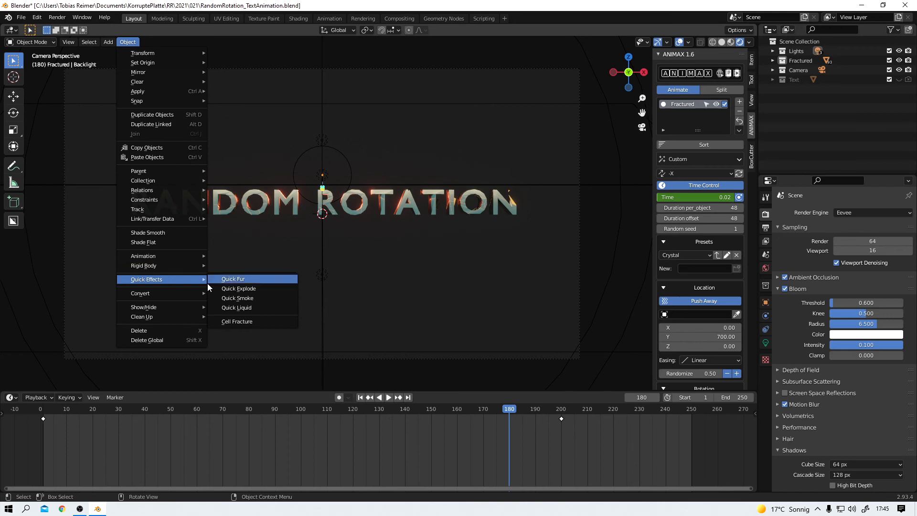
mouse_move(250, 321)
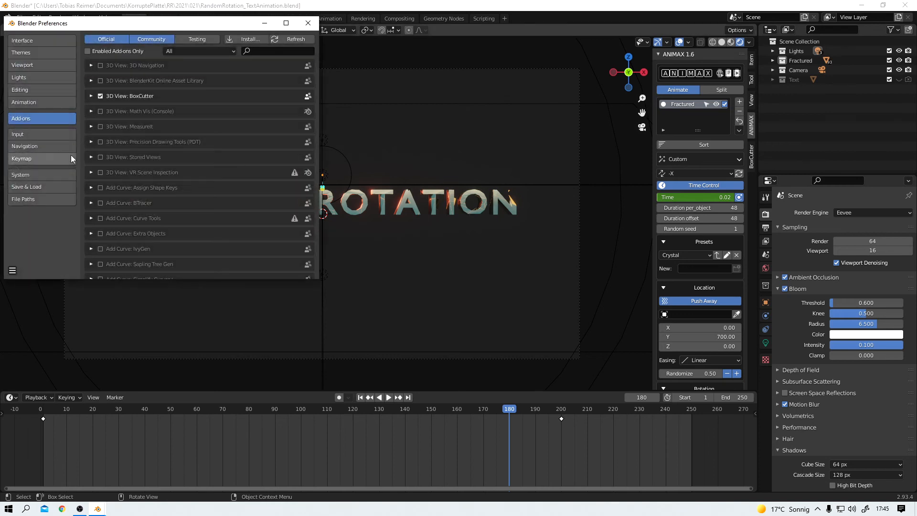
click(278, 51)
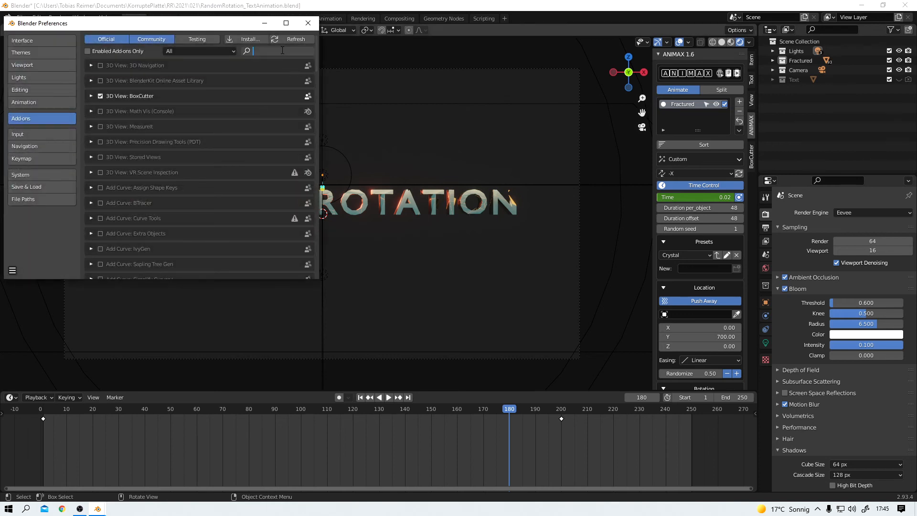
text(CELL)
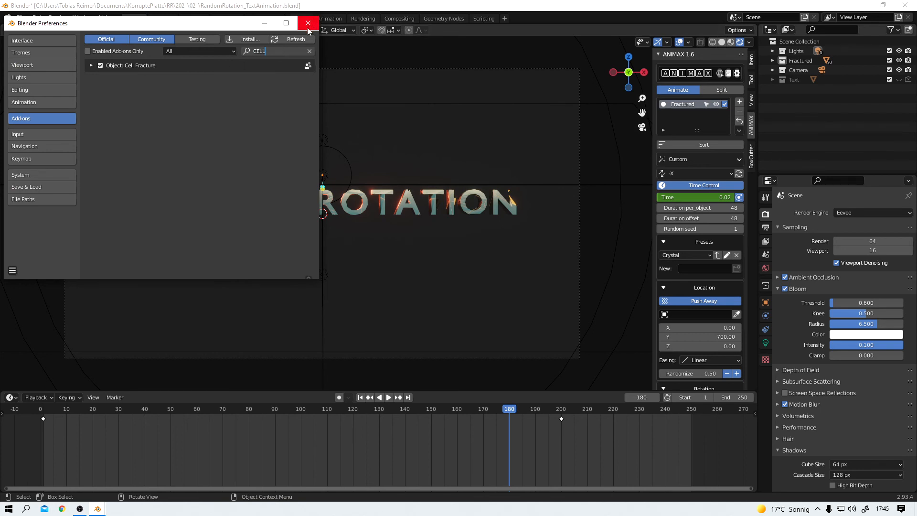
click(308, 23)
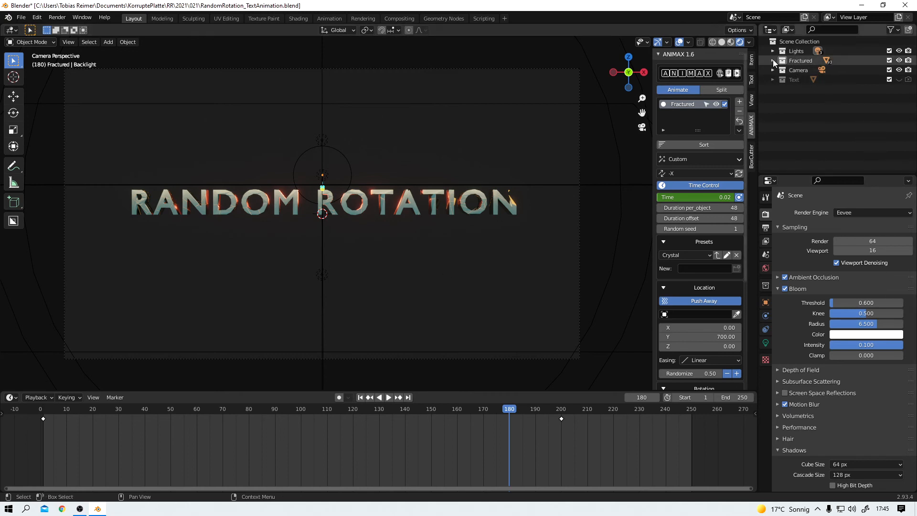
scroll(down, 3)
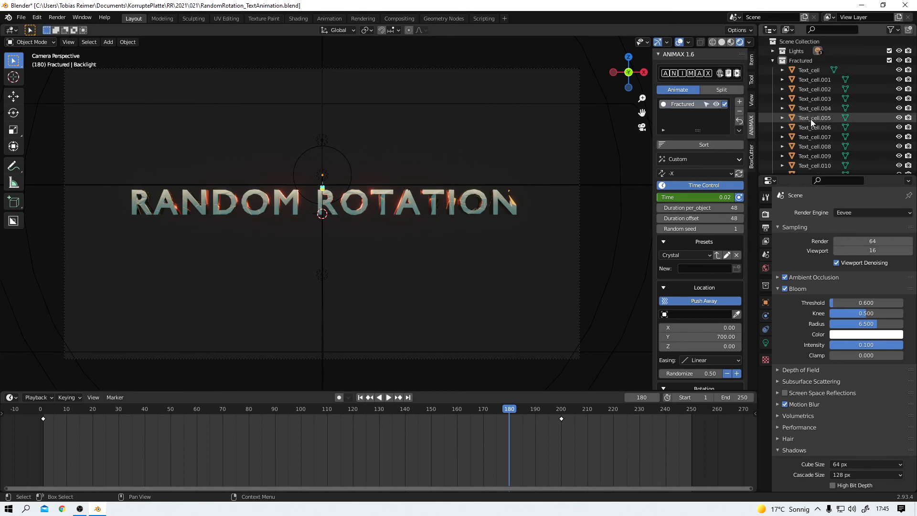
click(814, 118)
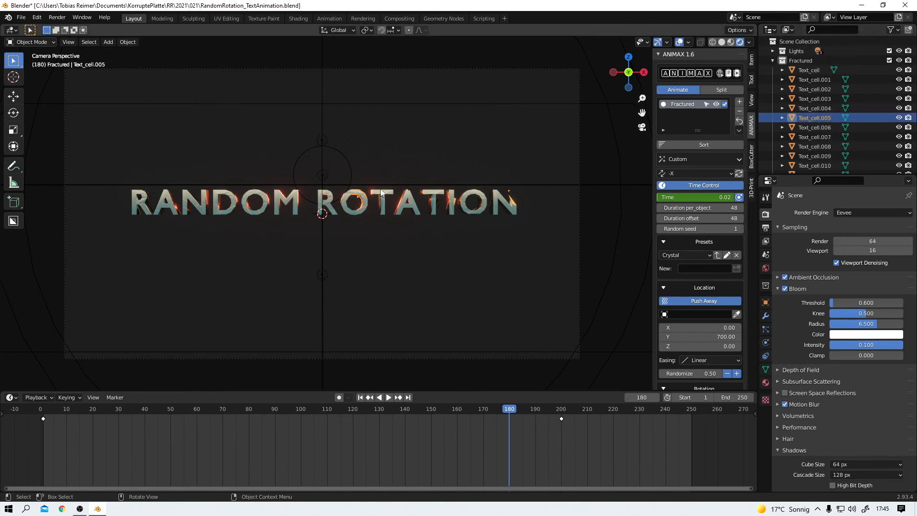
click(814, 99)
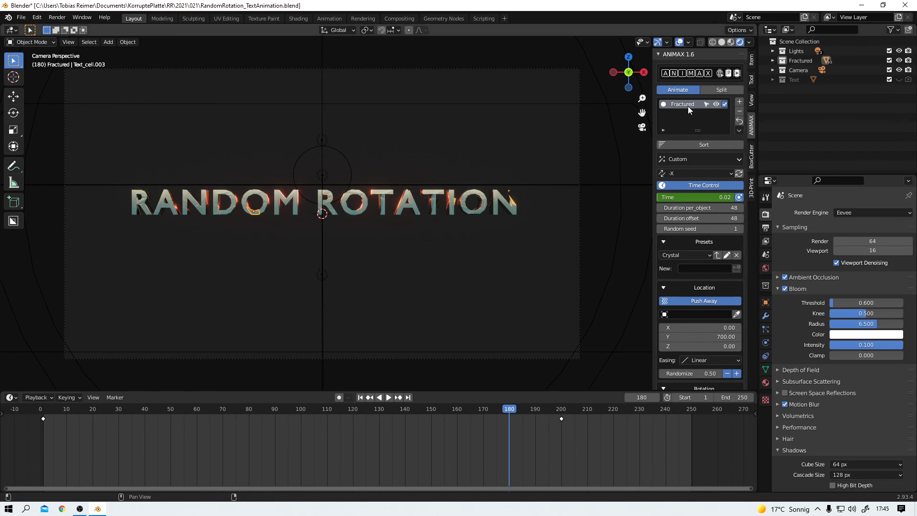
mouse_move(687, 111)
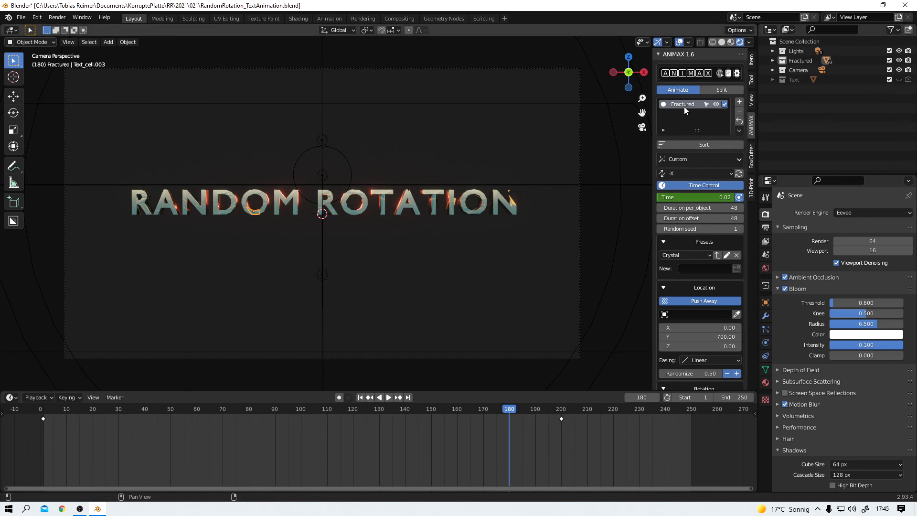
mouse_move(684, 104)
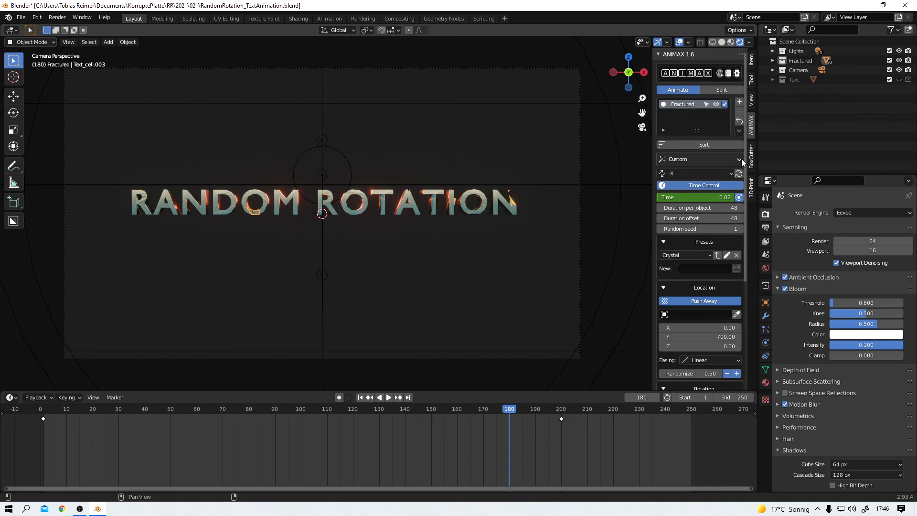
Keep the Custom Animax effect and play the fractured text from frame 1.
click(699, 158)
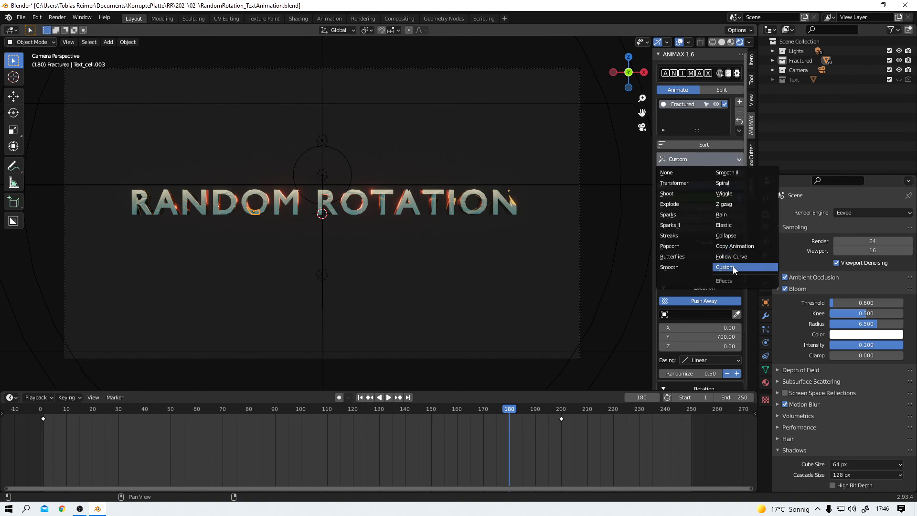
click(726, 266)
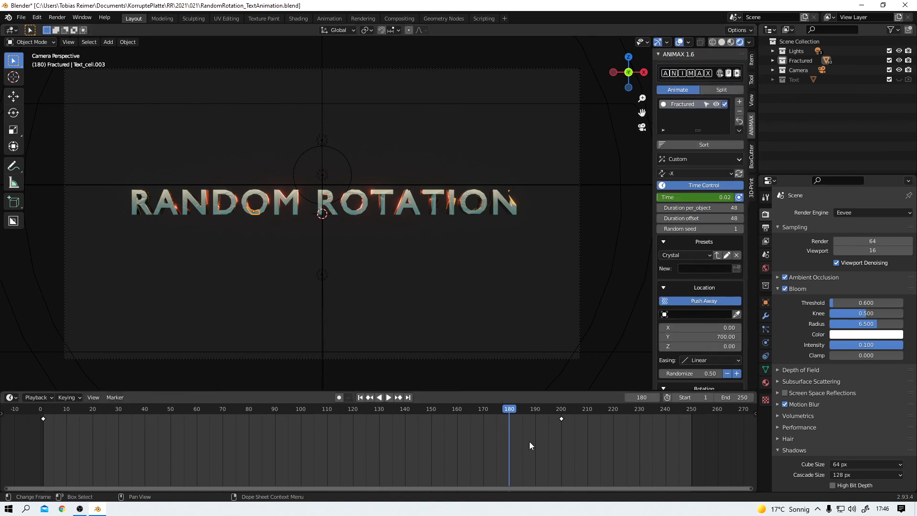
click(361, 397)
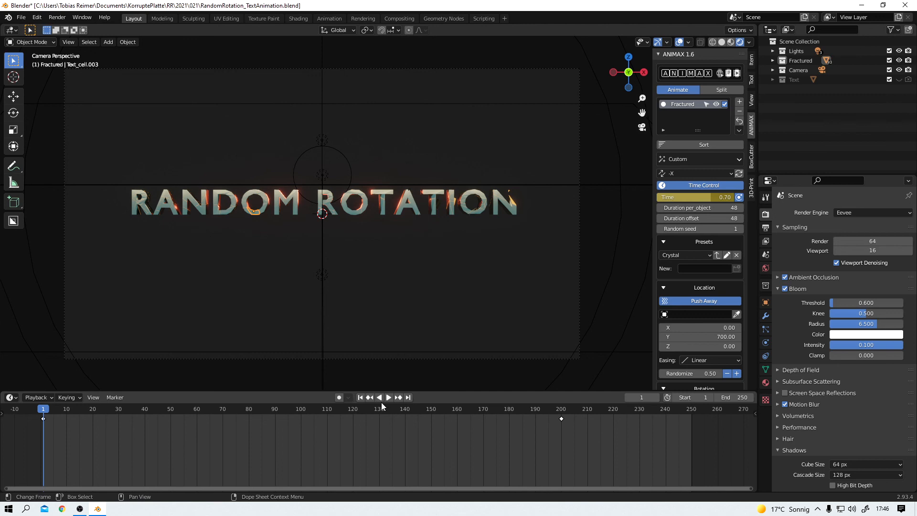
click(388, 397)
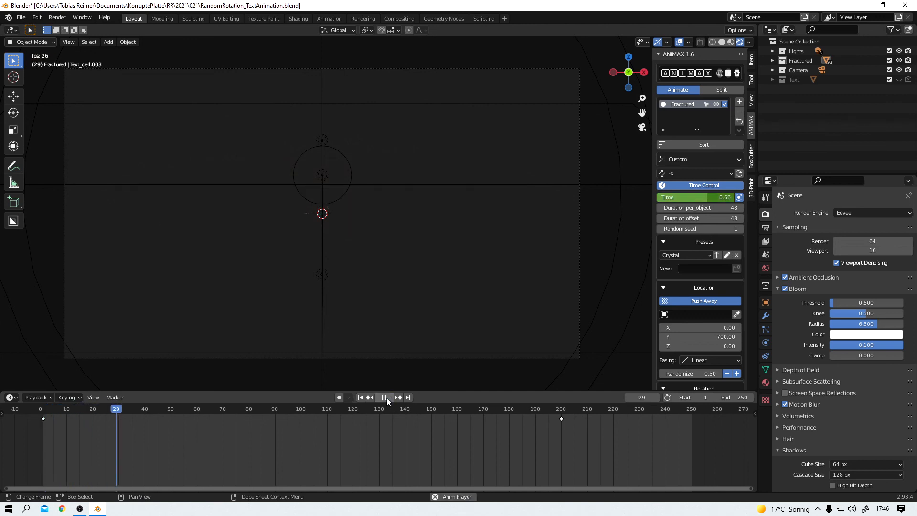